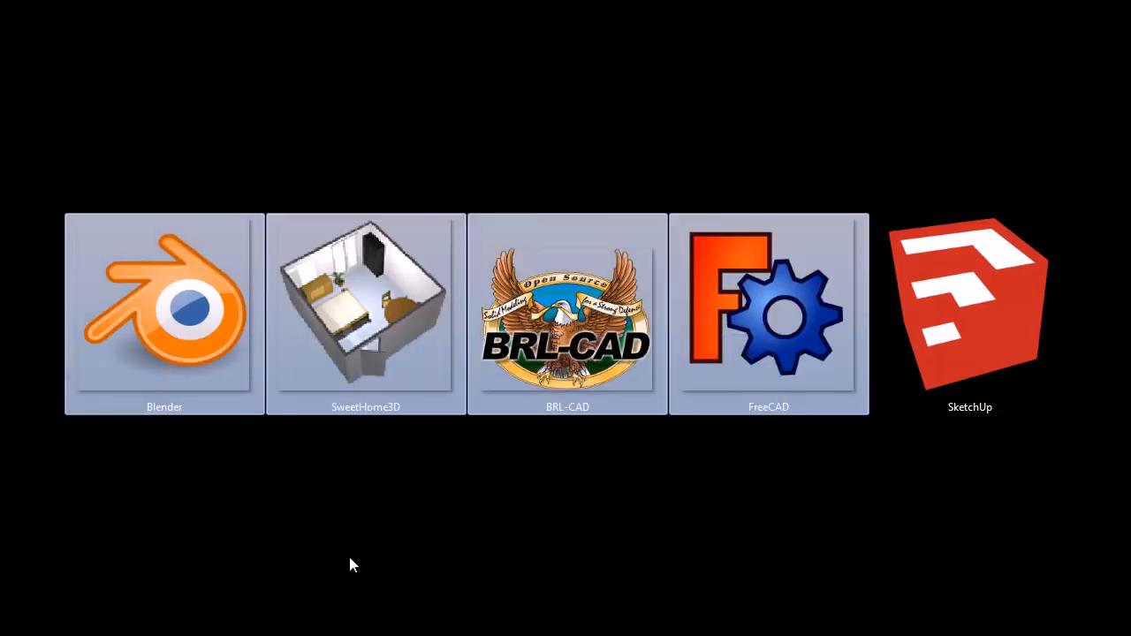
mouse_move(345, 507)
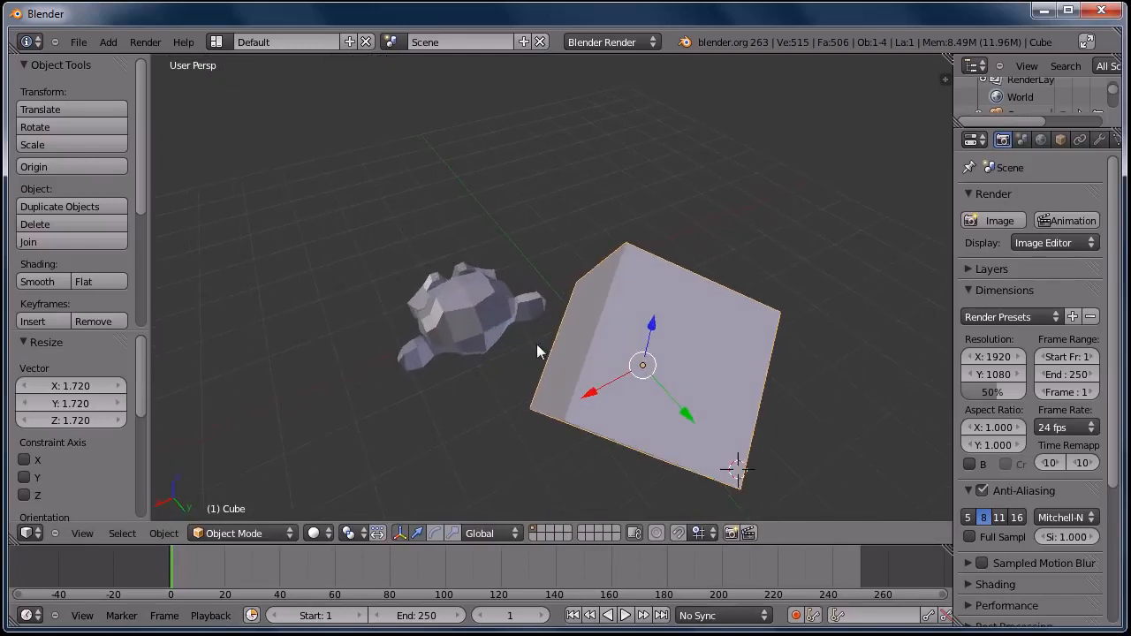
Step: Scale the cube up to about 7.84 on all axes so it encloses the monkey head
left_click_drag(539, 354, 451, 257)
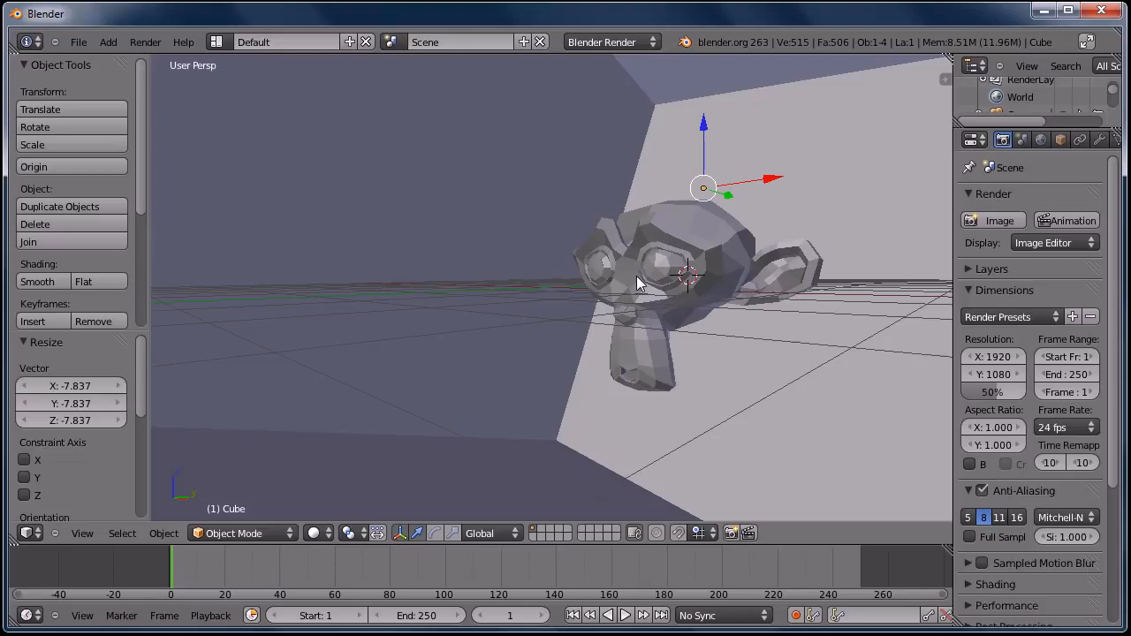
mouse_move(509, 329)
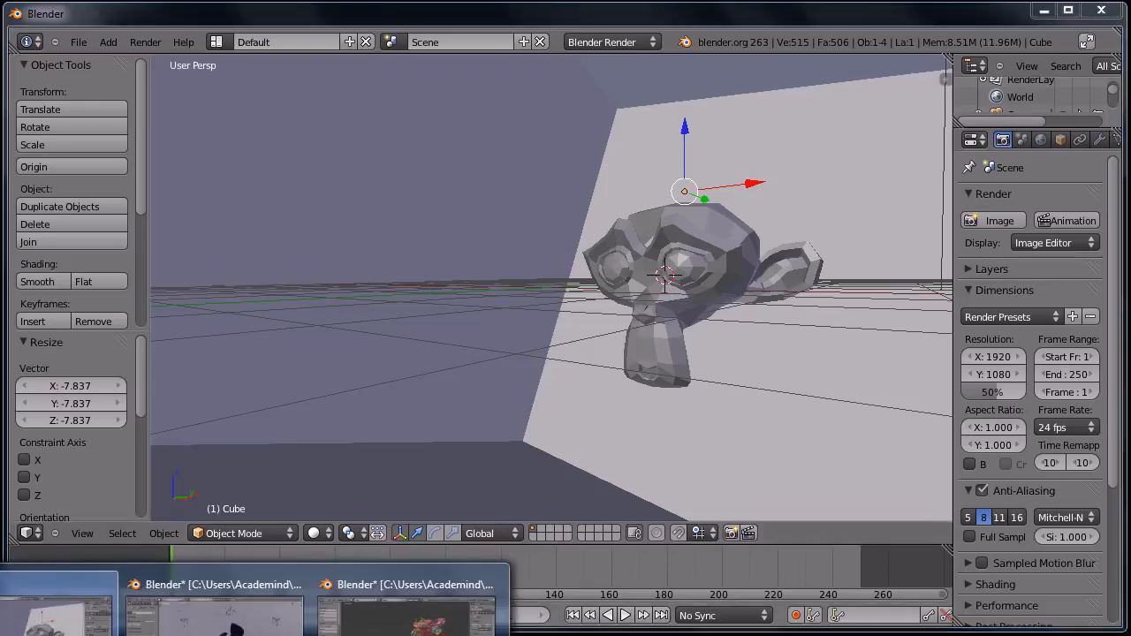
Step: View the rendered office chair in Windows Live Photo Gallery, then close it to reveal the chair scene
left_click(406, 583)
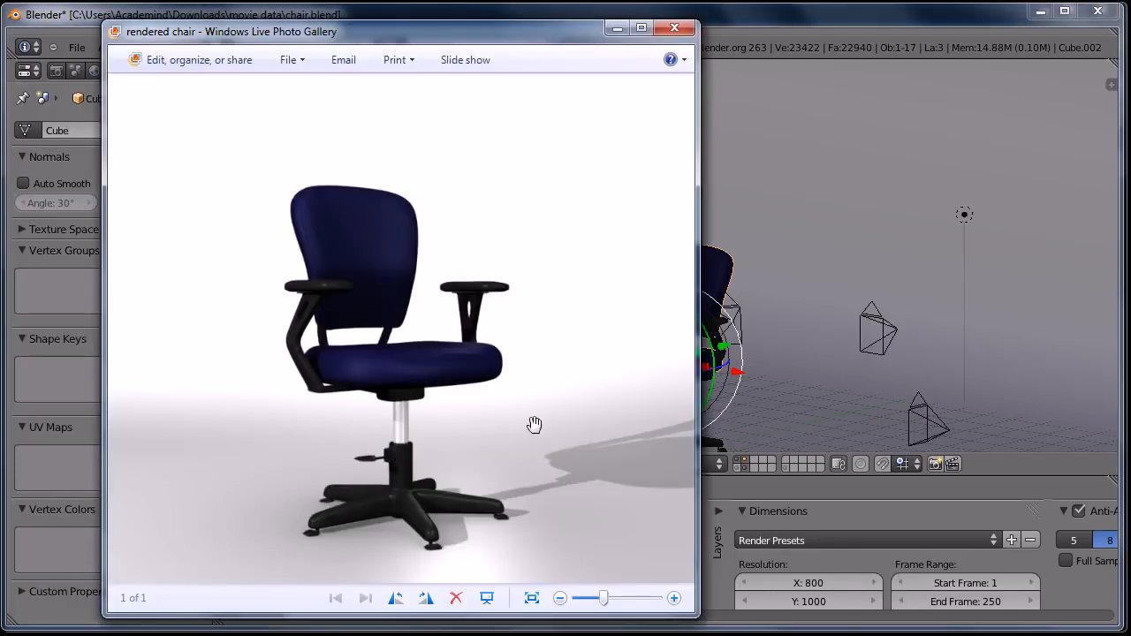
mouse_move(566, 429)
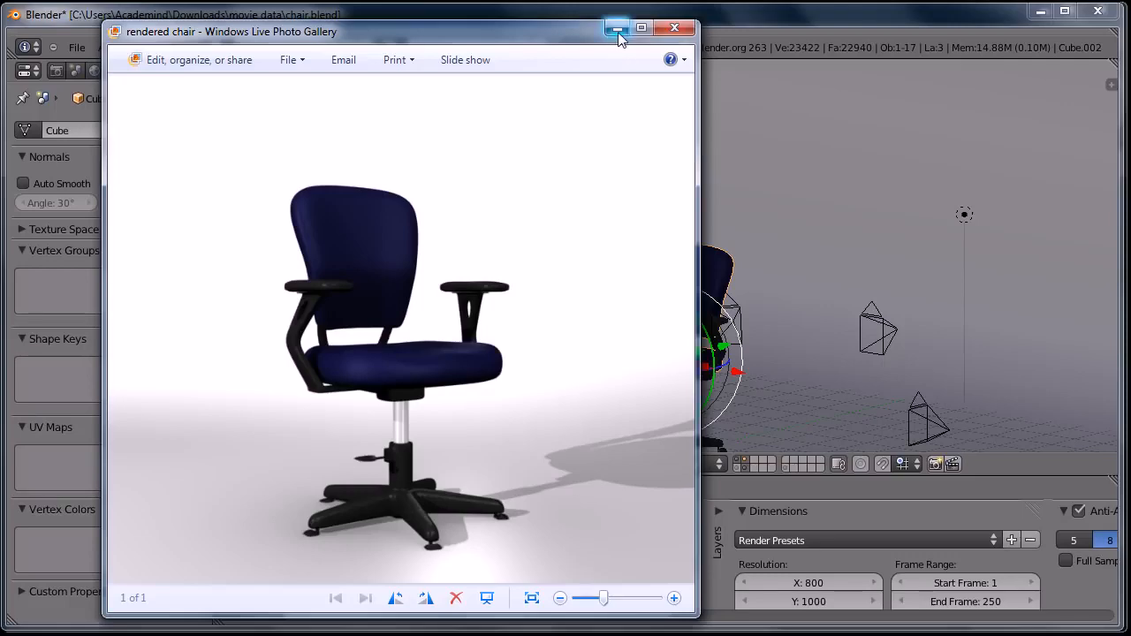
left_click(616, 28)
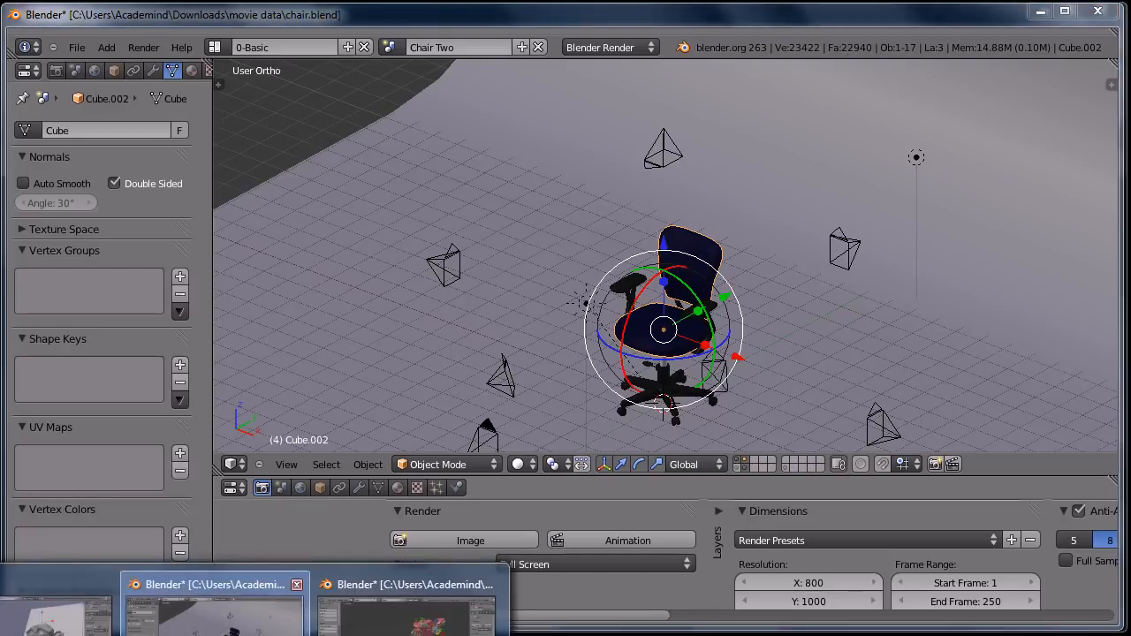
Step: Scrub the motorbike animation, return to frame 1 and play it so the bike deforms
left_click(406, 584)
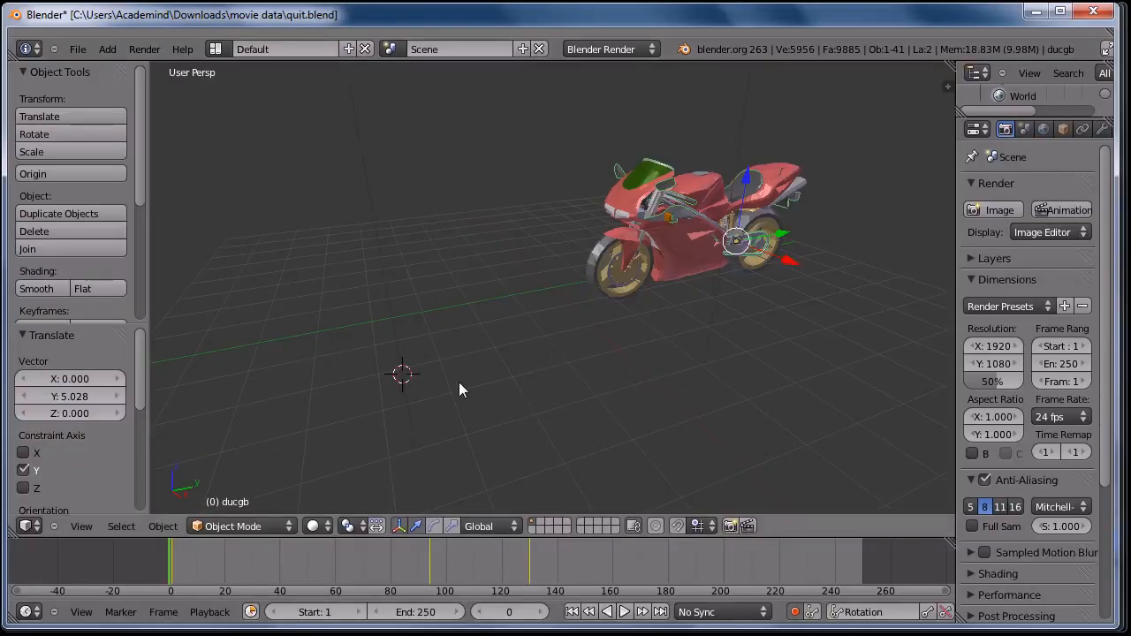
left_click(244, 562)
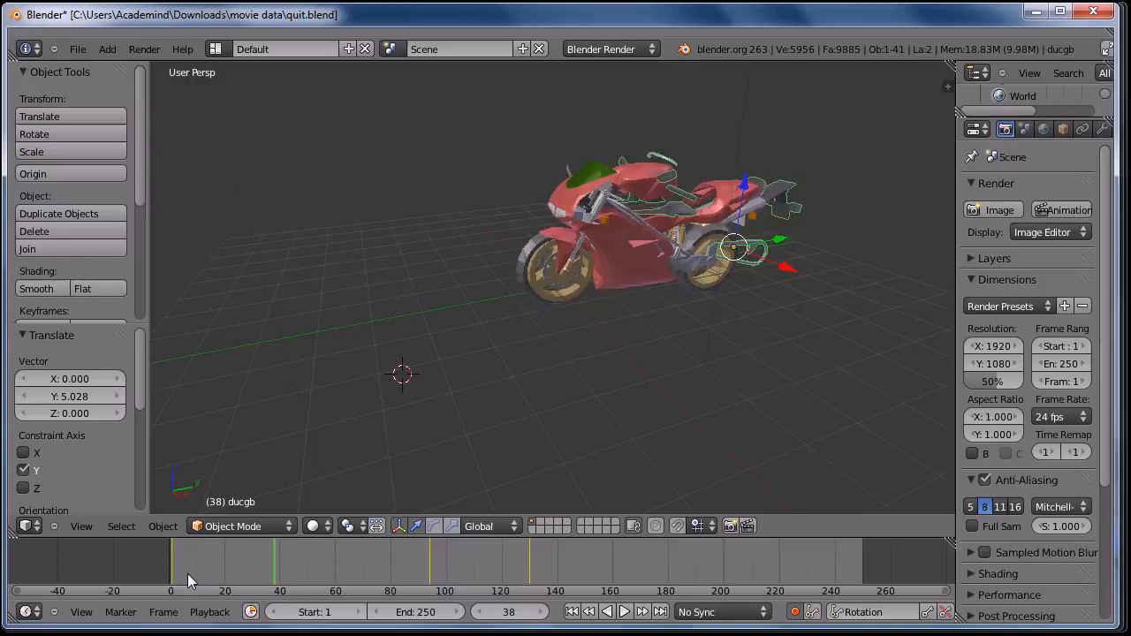
left_click(173, 562)
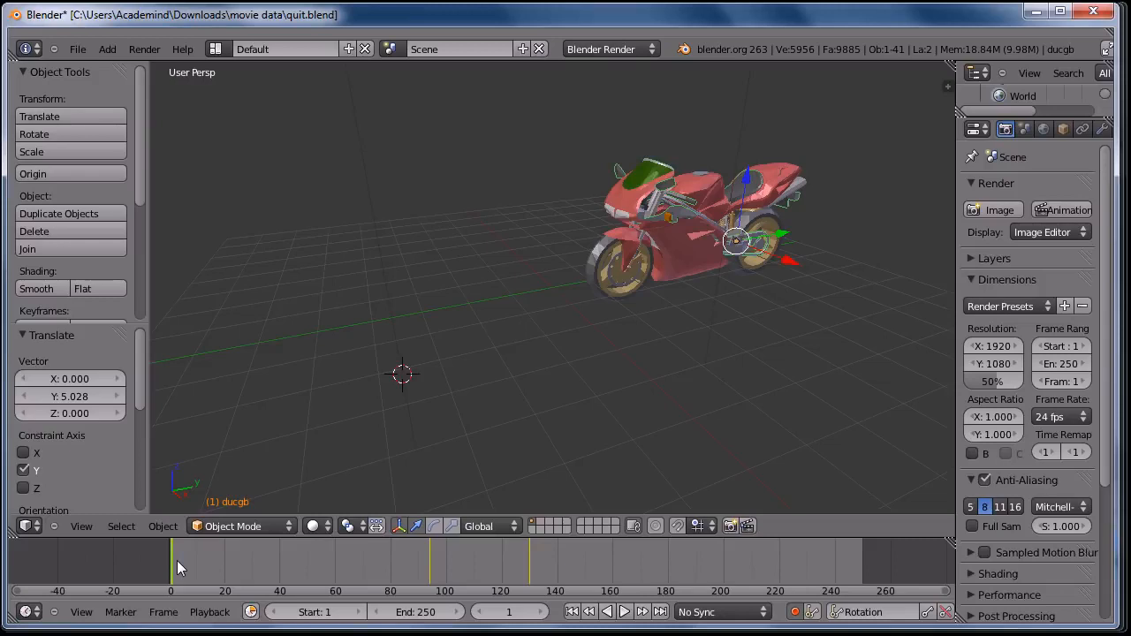
left_click(624, 612)
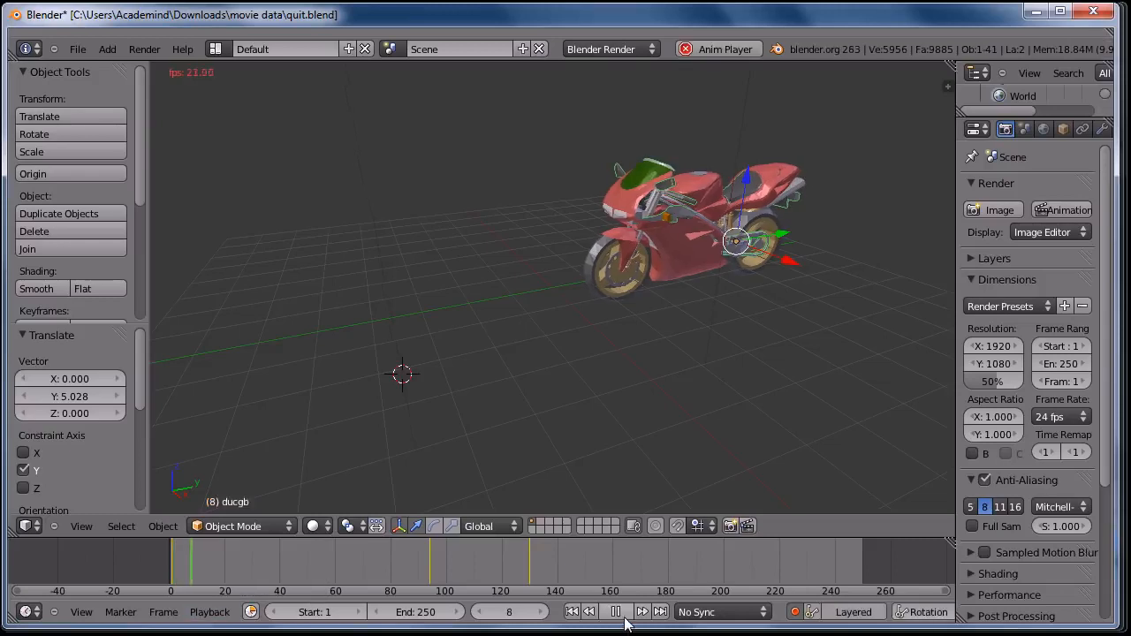
left_click(615, 612)
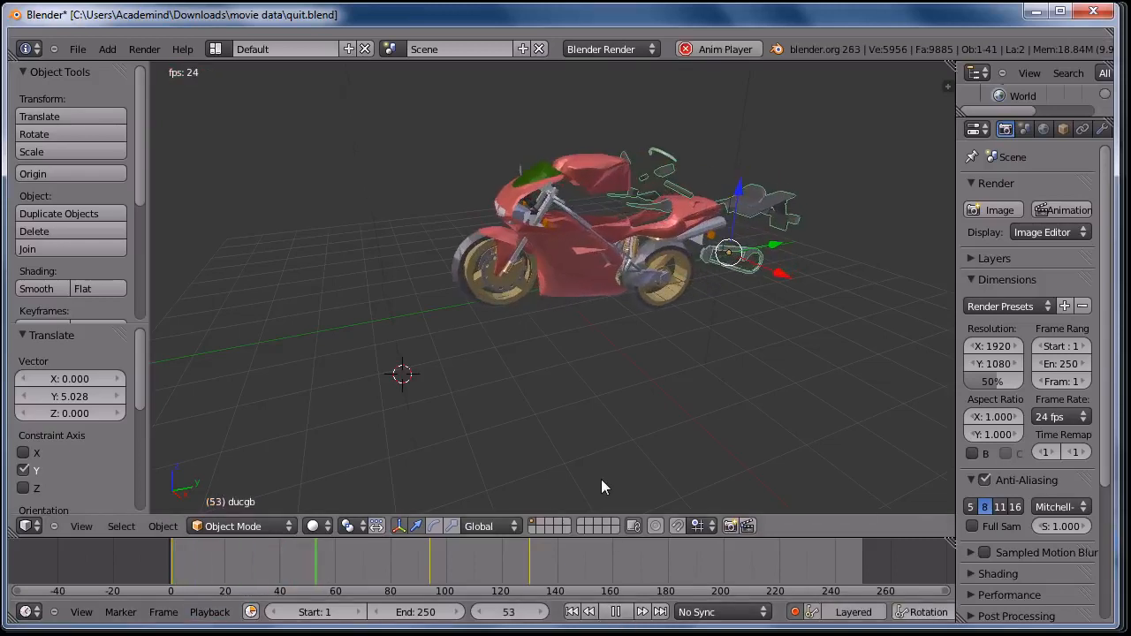
left_click(624, 612)
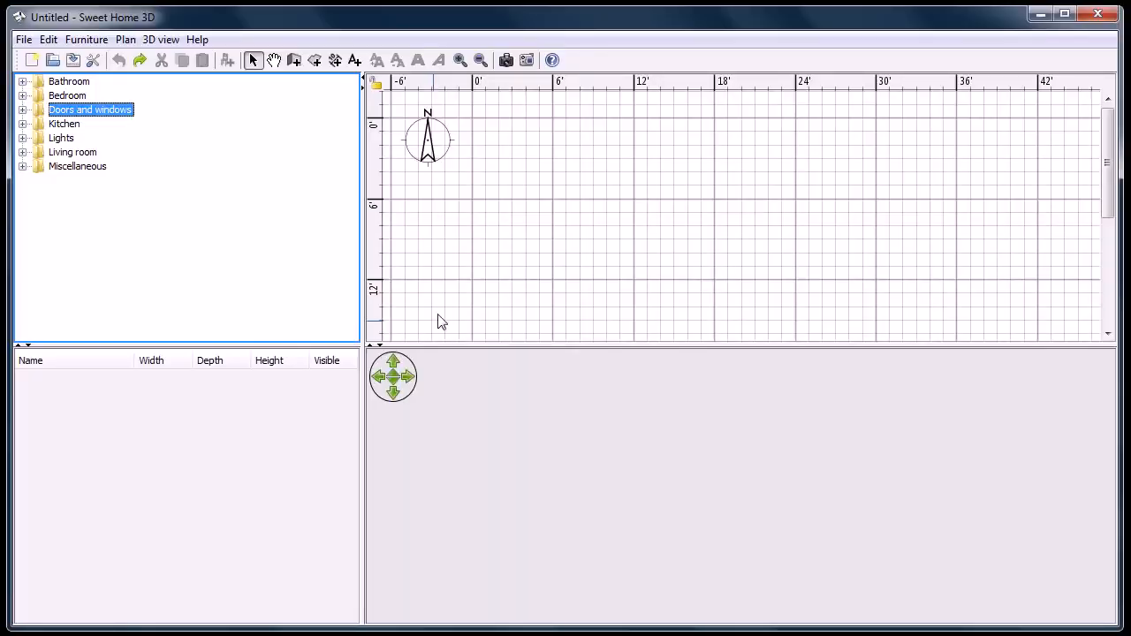
mouse_move(276, 74)
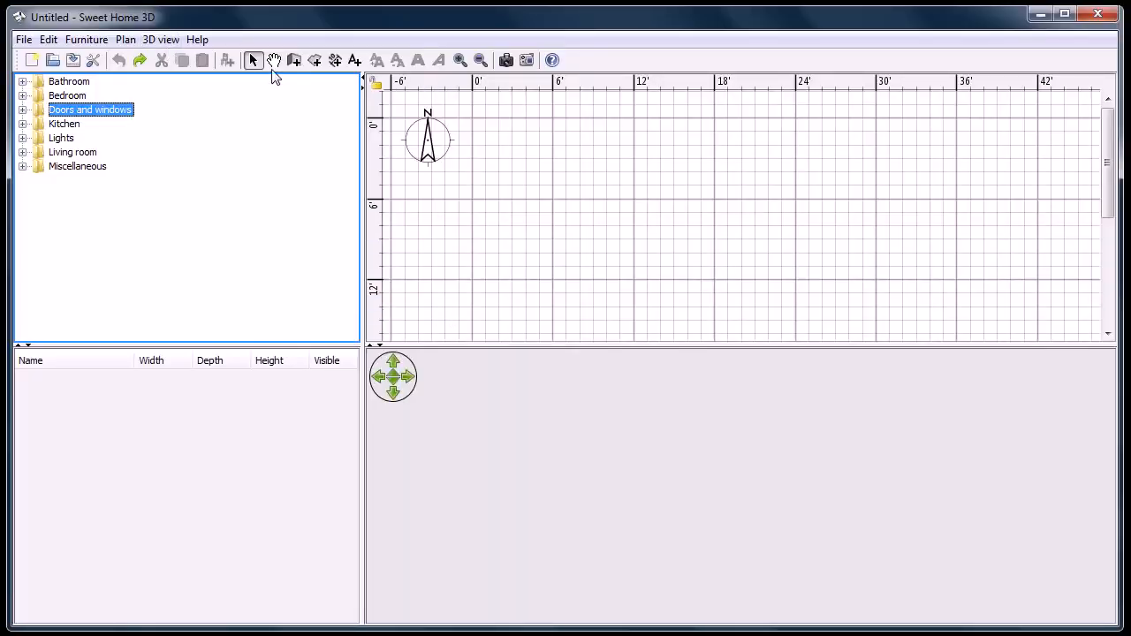
Step: Draw wall corners forming a closed L-shaped room outline and orbit to see it in 3D
left_click(293, 60)
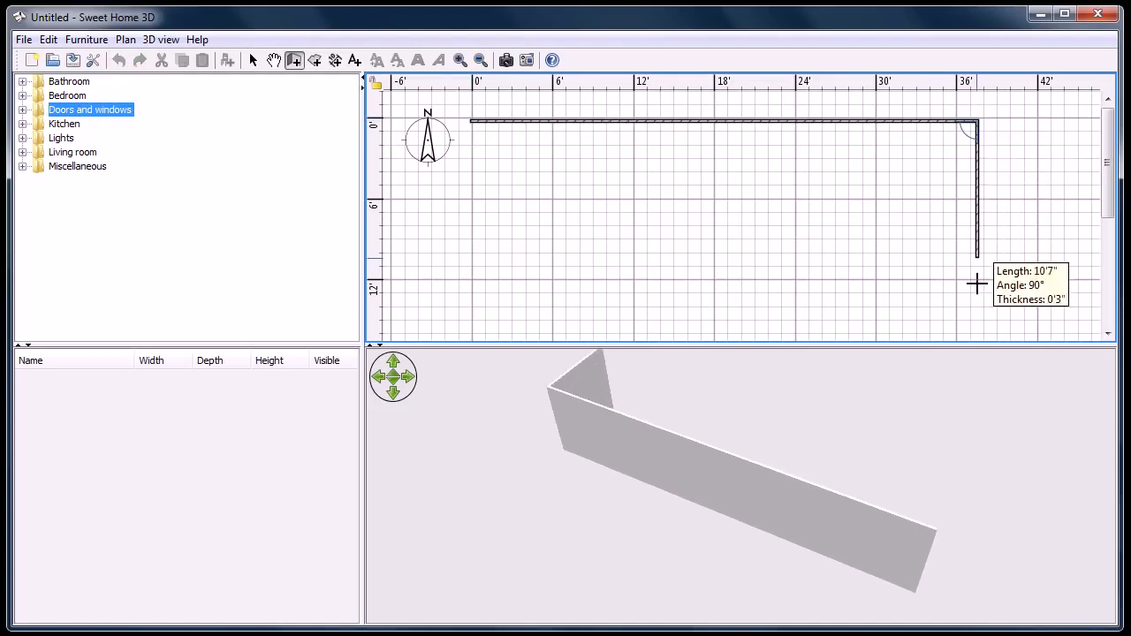
left_click(690, 241)
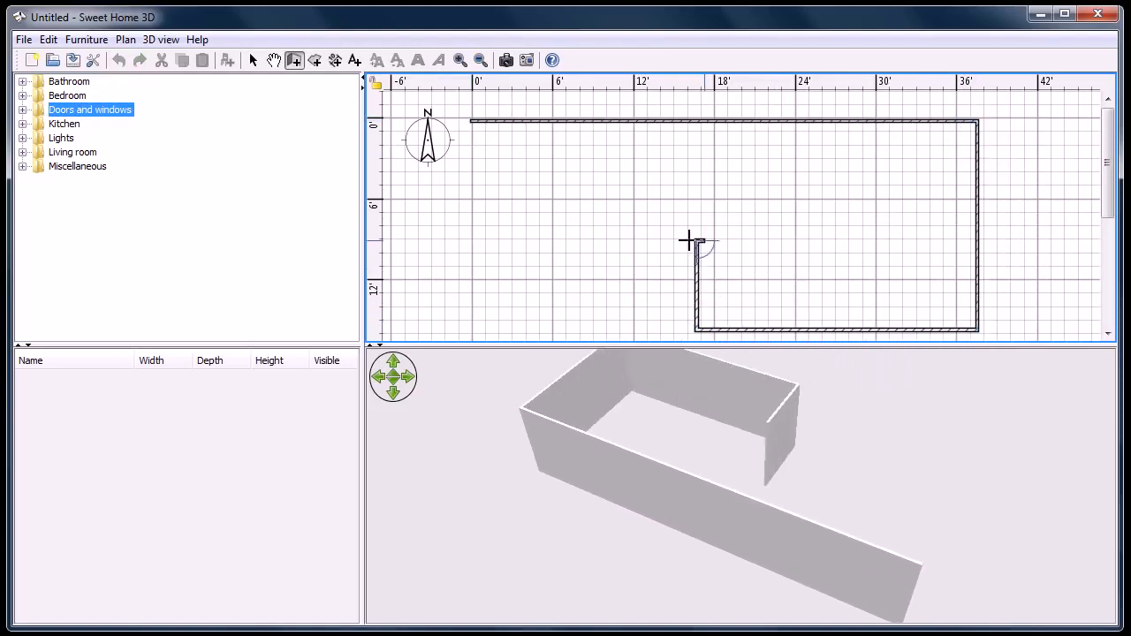
left_click(473, 120)
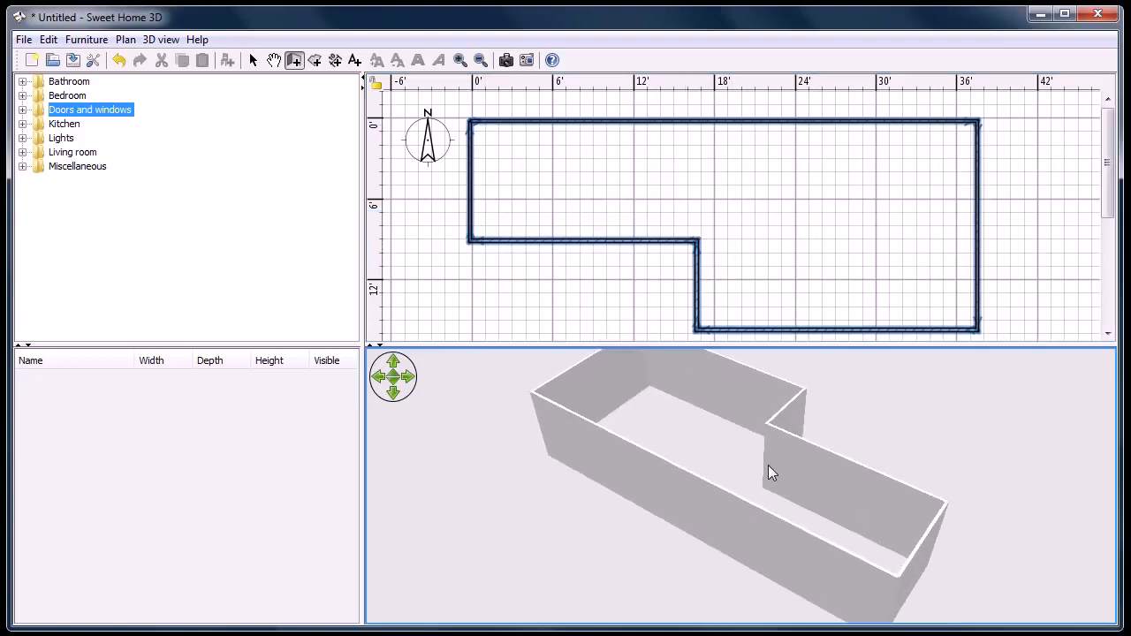
left_click_drag(773, 472, 748, 523)
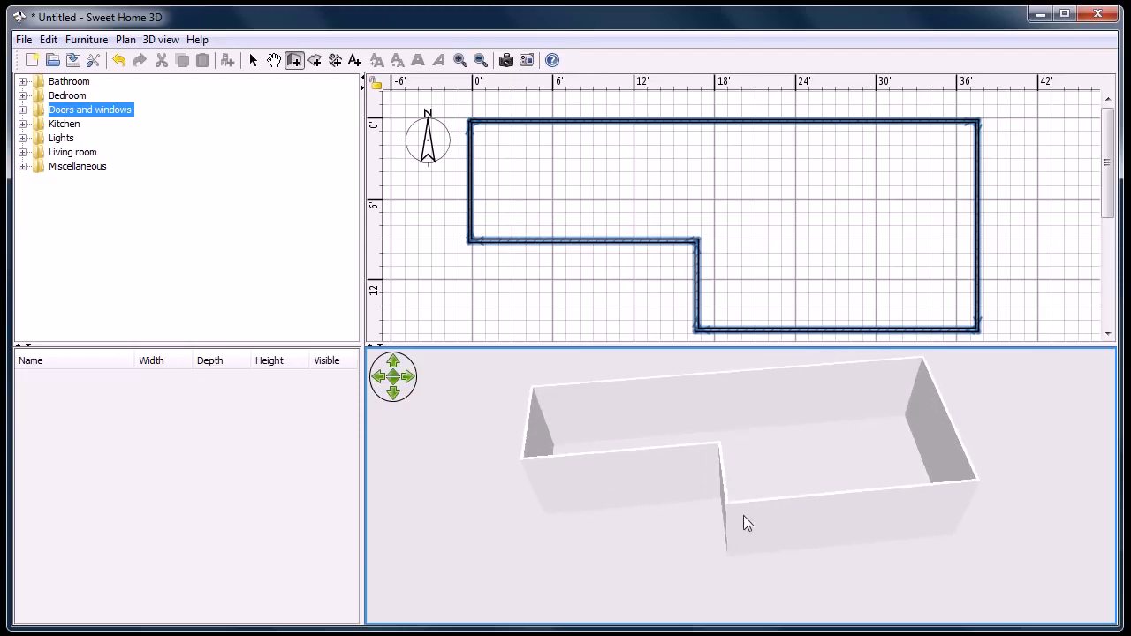
left_click_drag(746, 522, 721, 517)
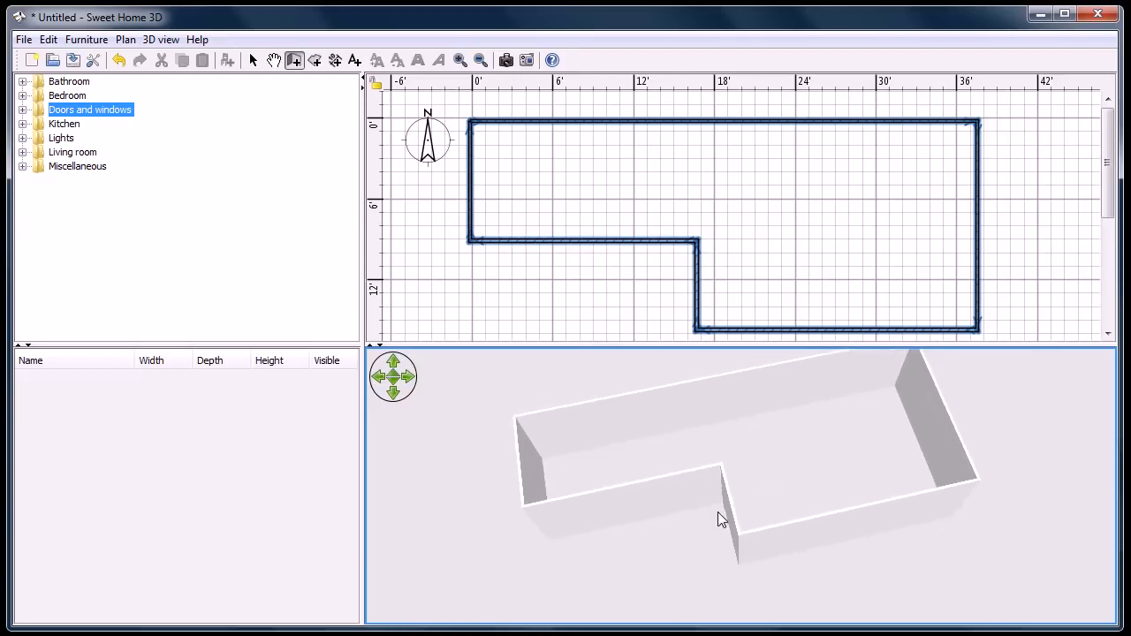
mouse_move(743, 185)
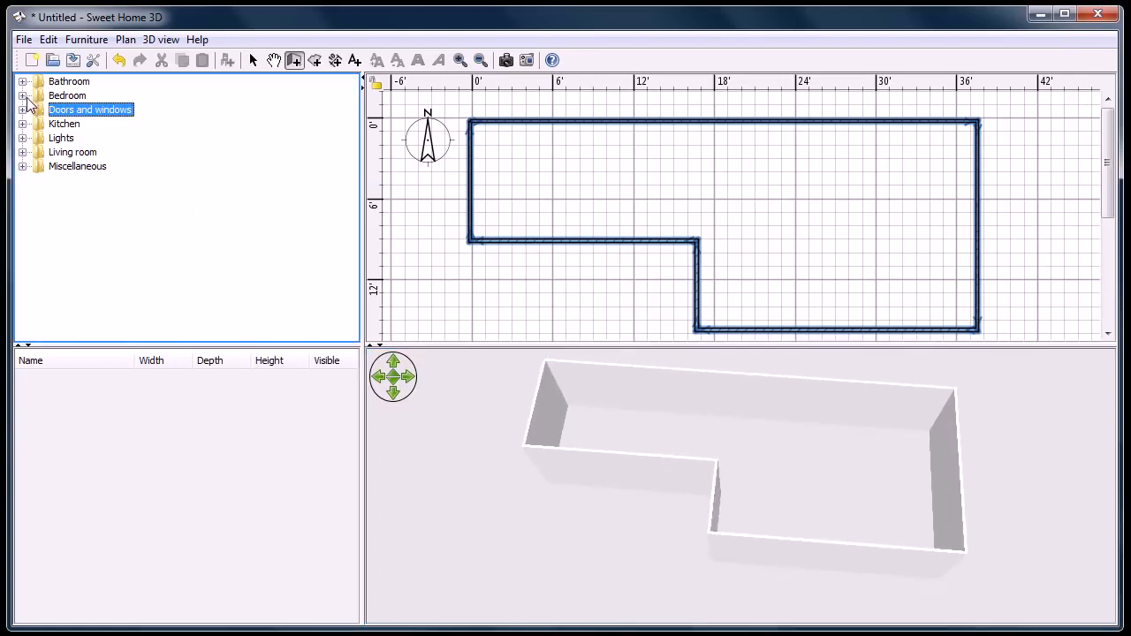
Step: Place a bunk bed, double bed, bedside table, French window and service hatch from the Bedroom category into the rooms
left_click(23, 96)
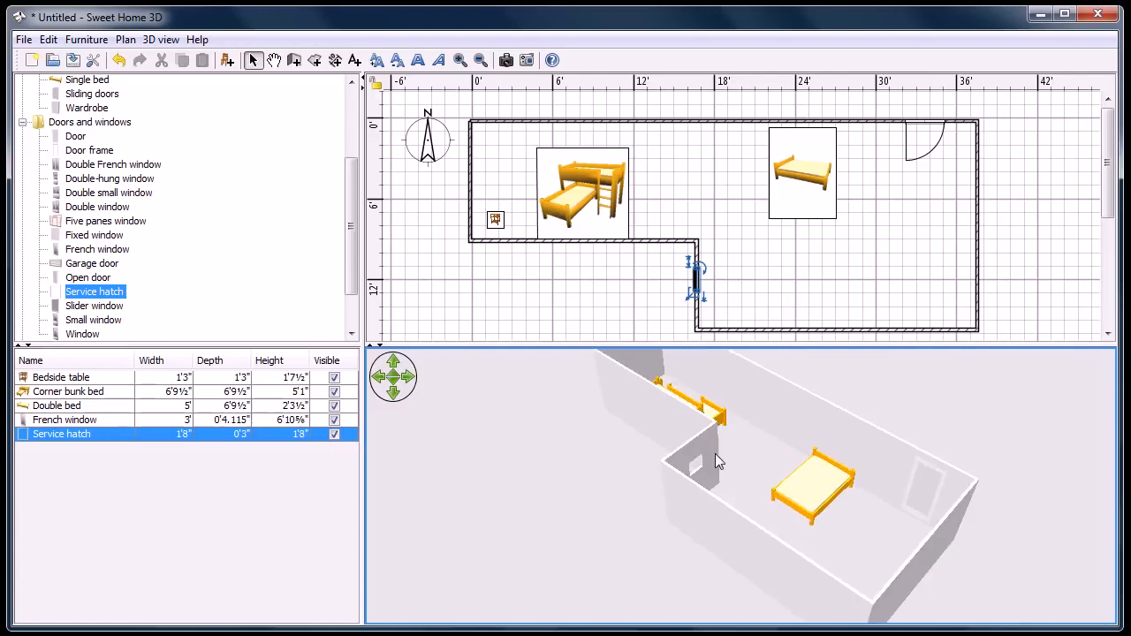
left_click_drag(721, 460, 636, 509)
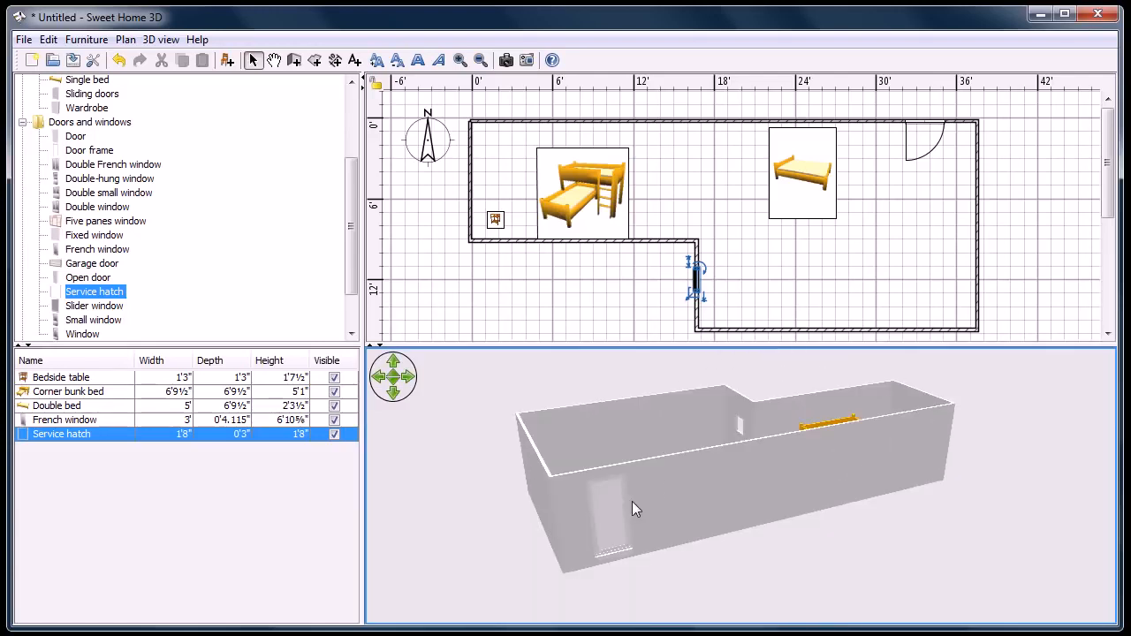
left_click_drag(637, 509, 723, 481)
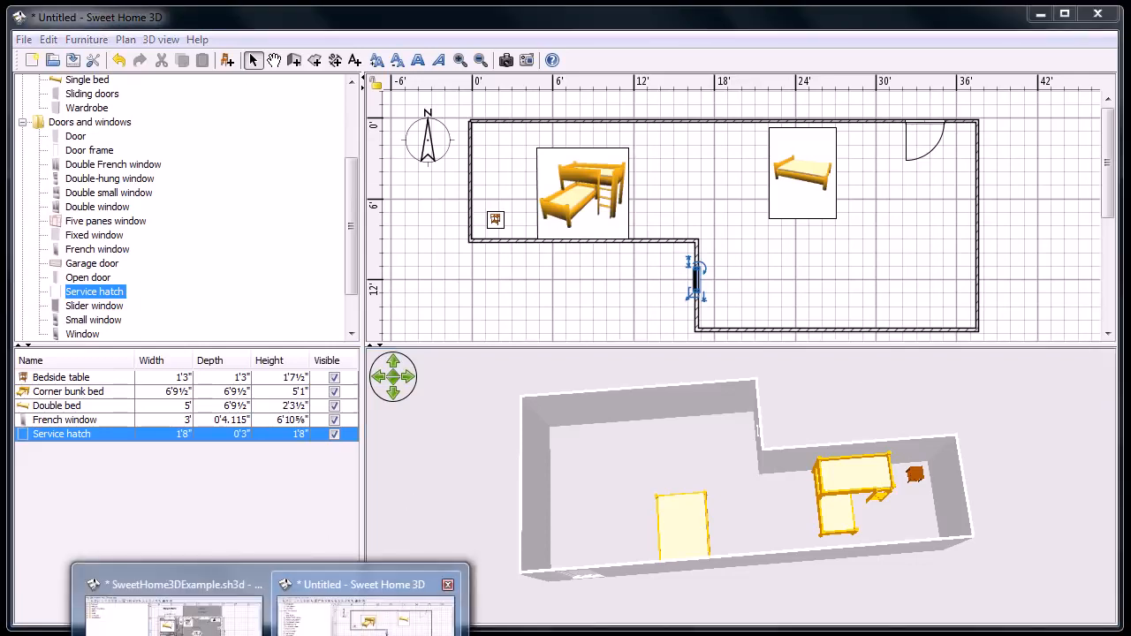
Step: Enter Virtual visit in the Maison Paris plan and position the Canapé d'angle sofa in the Salon
left_click(173, 609)
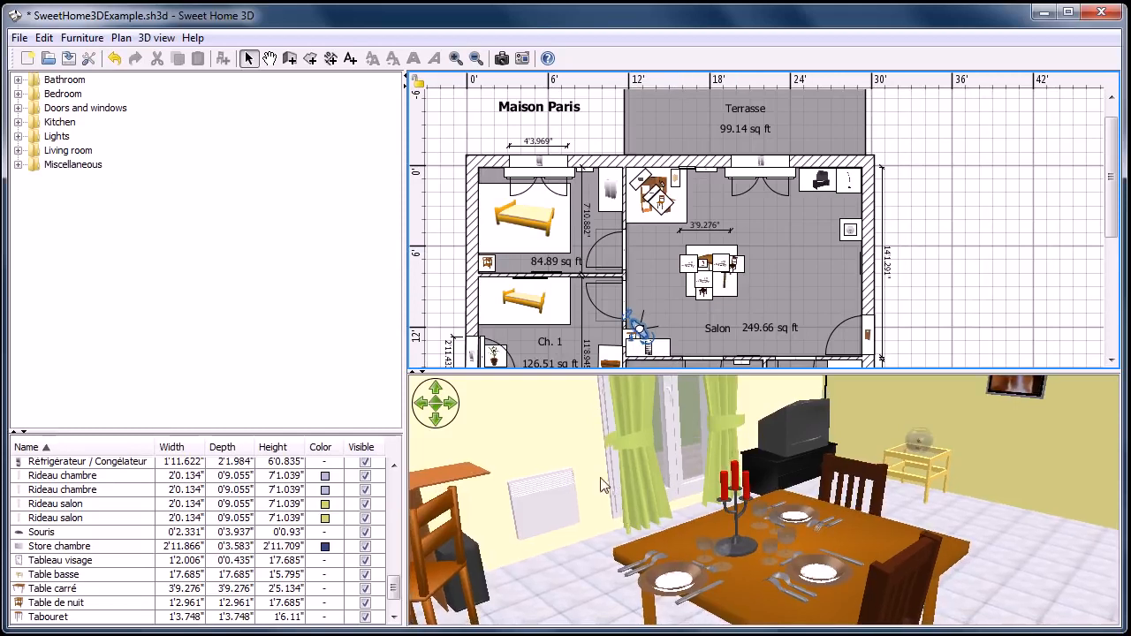
right_click(604, 484)
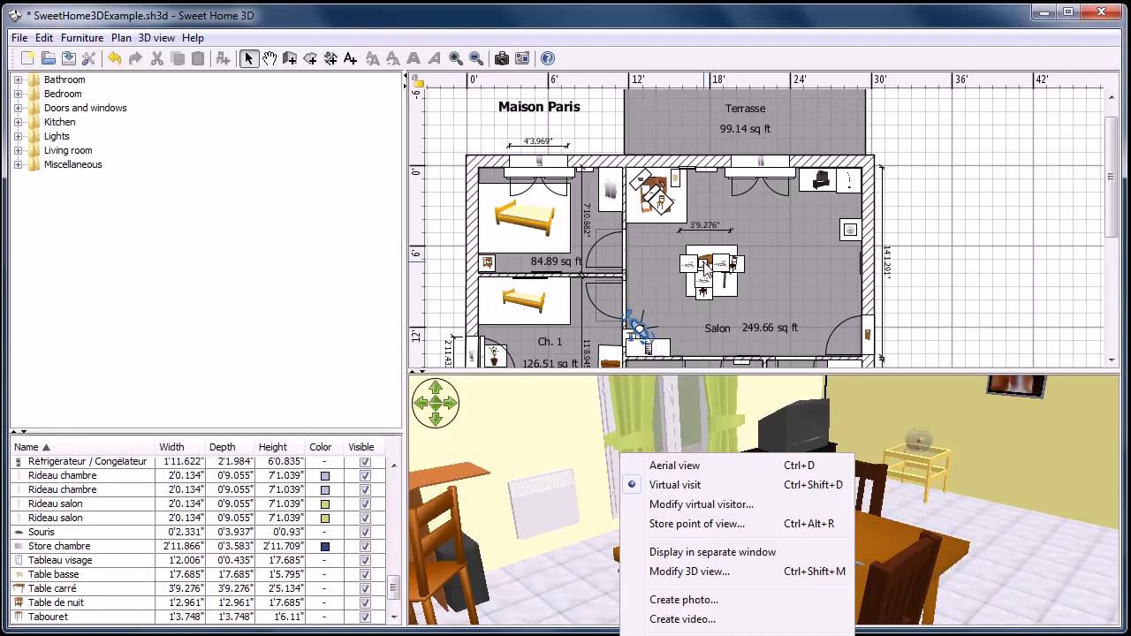
left_click(675, 485)
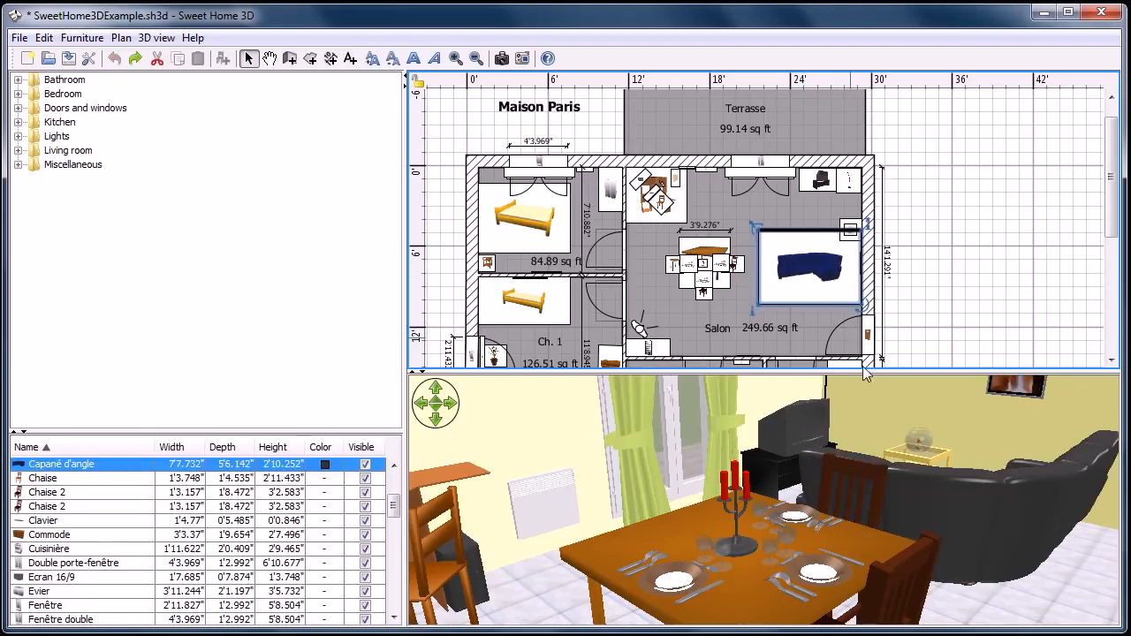
left_click_drag(804, 265, 767, 286)
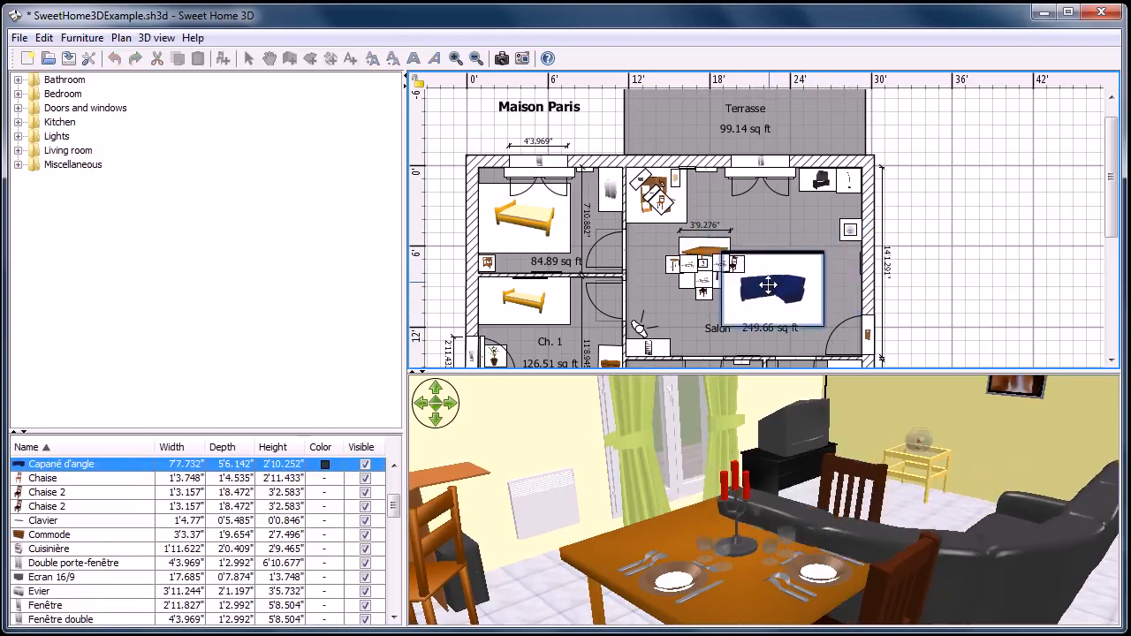
left_click_drag(769, 286, 761, 265)
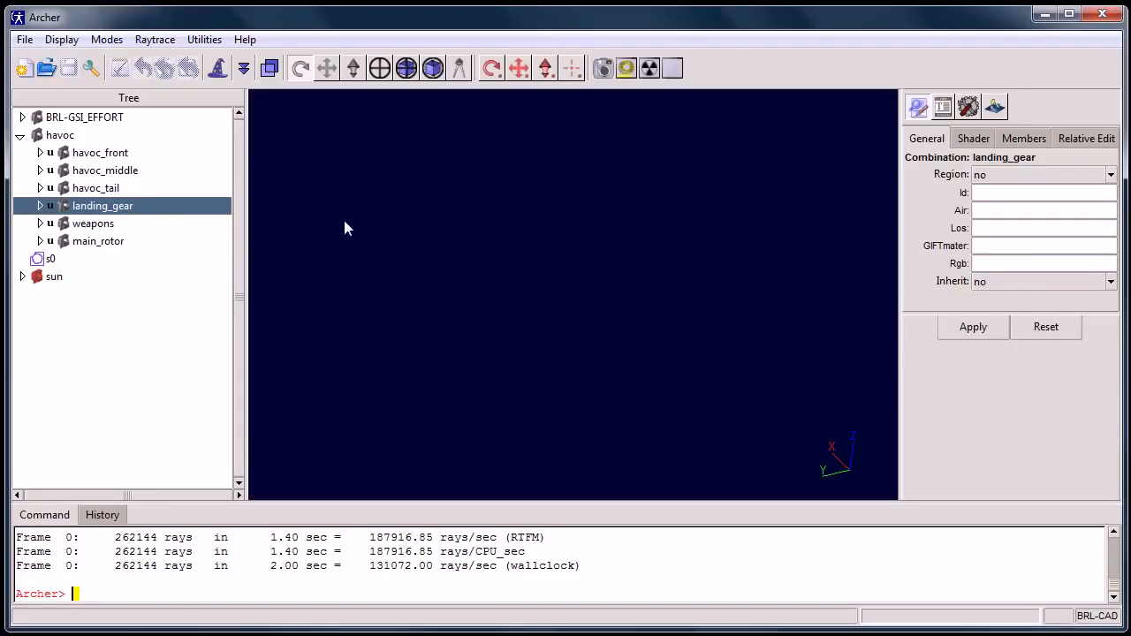
mouse_move(57, 145)
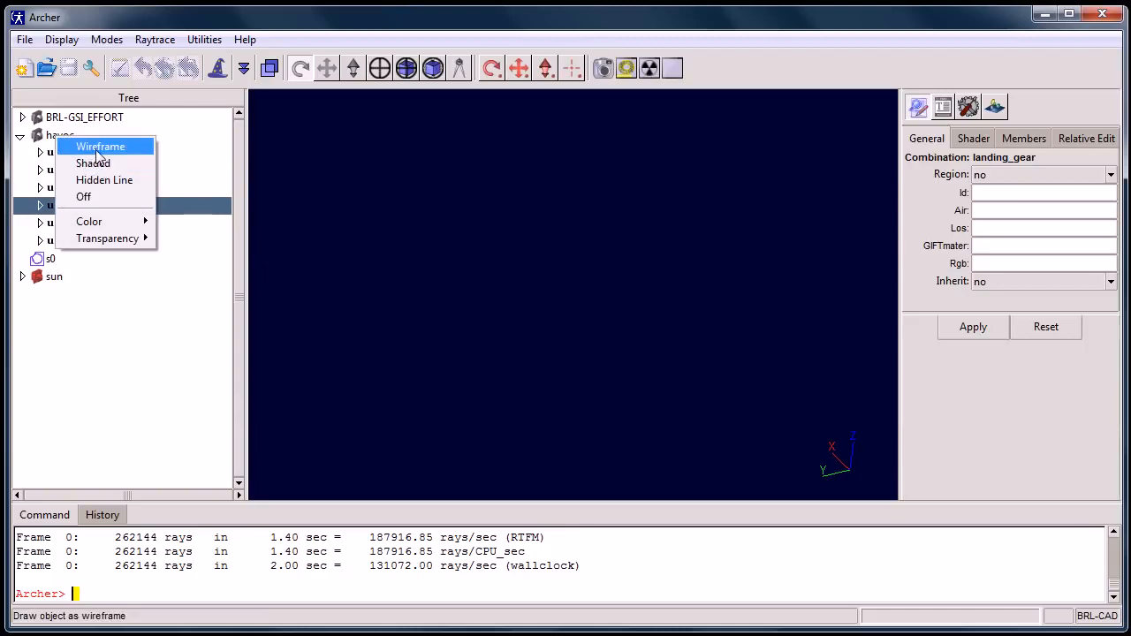
Step: Display havoc as a tilted wireframe, render a 512x512 raytrace, then close the preview
left_click(99, 145)
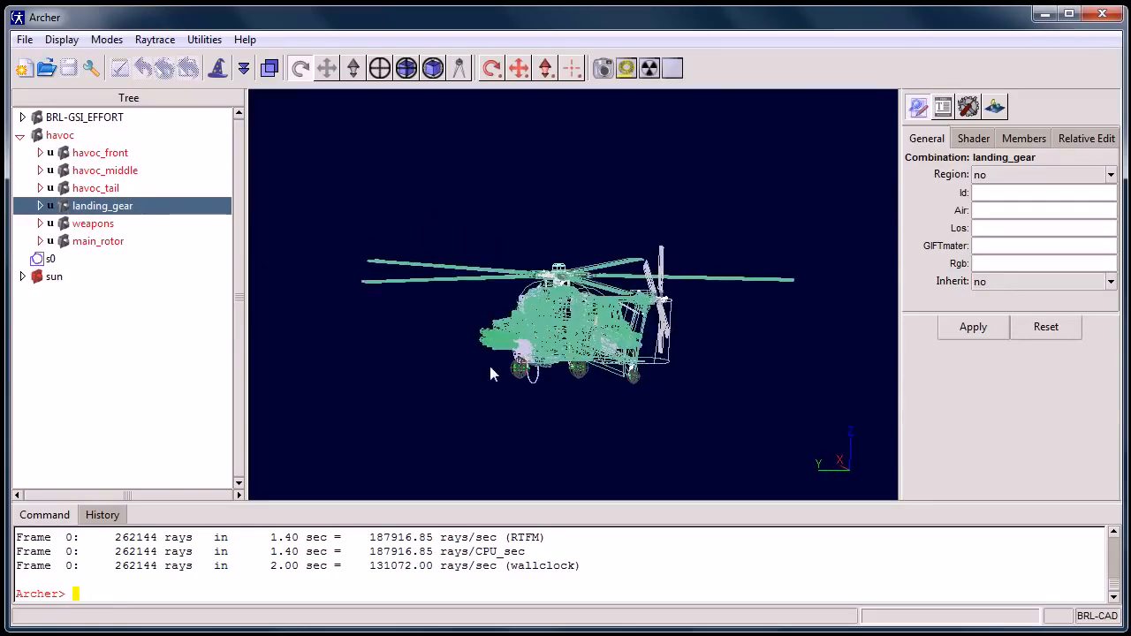
left_click_drag(493, 373, 647, 396)
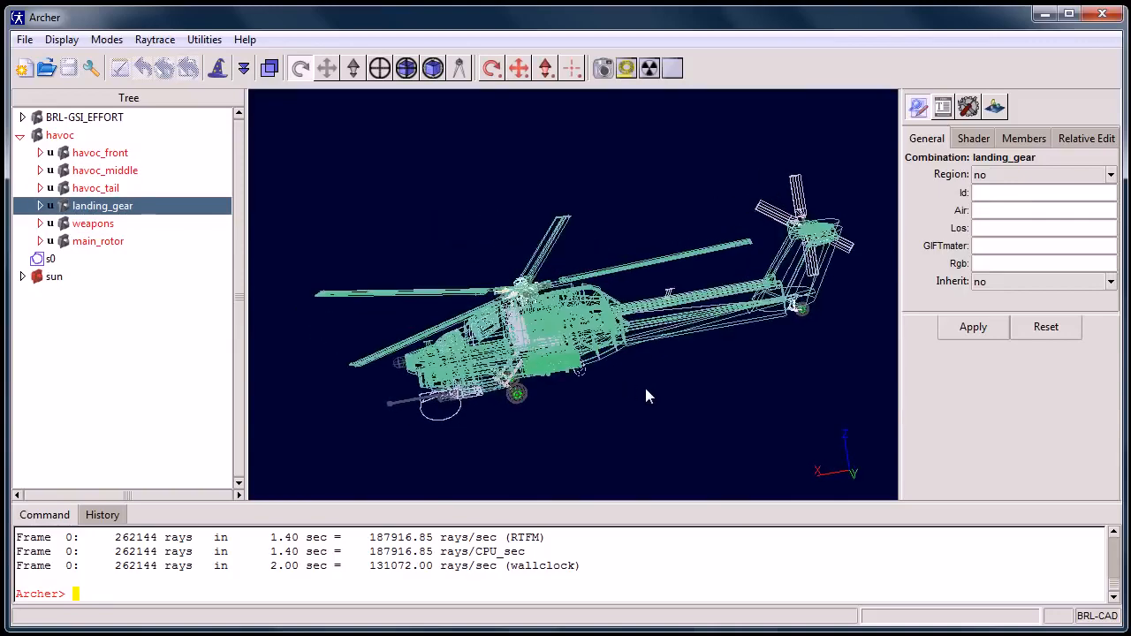
left_click(155, 39)
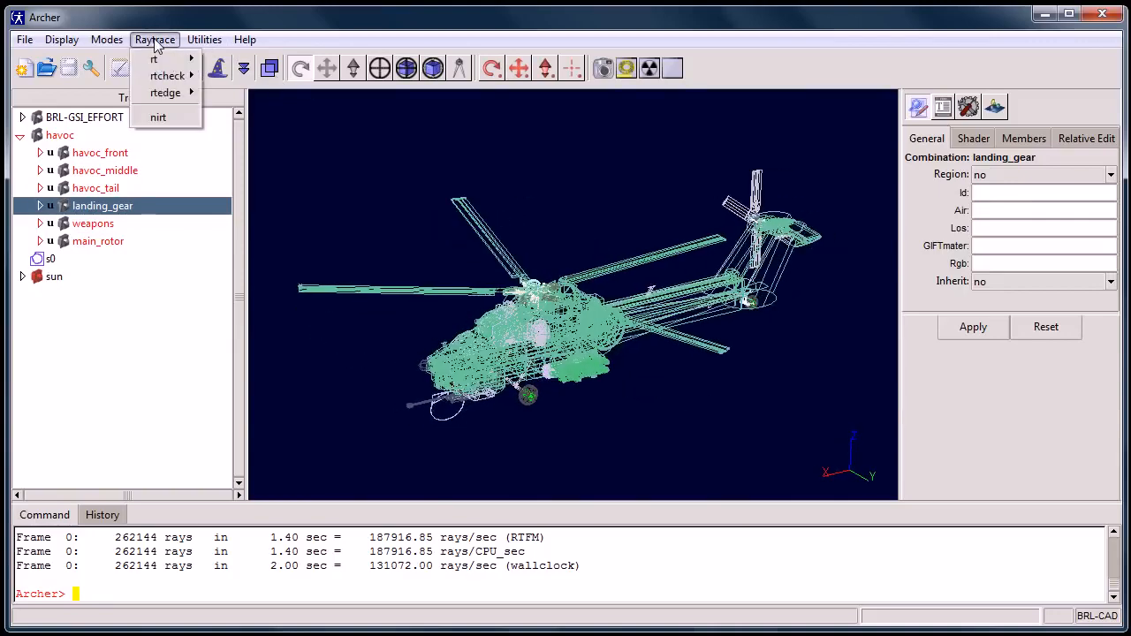
mouse_move(154, 58)
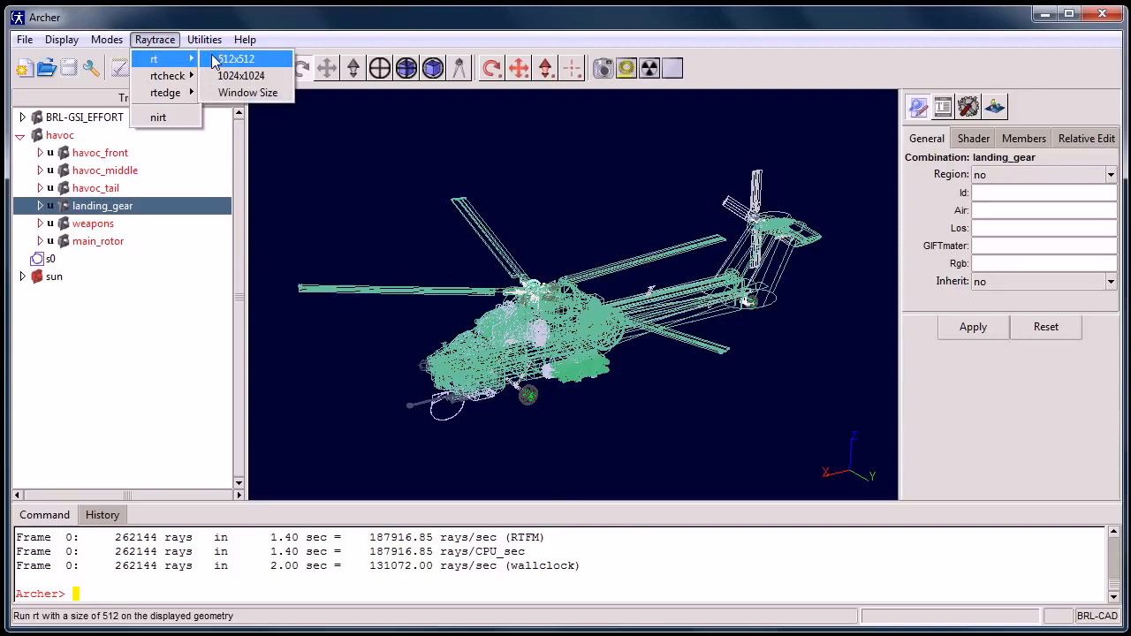
left_click(233, 59)
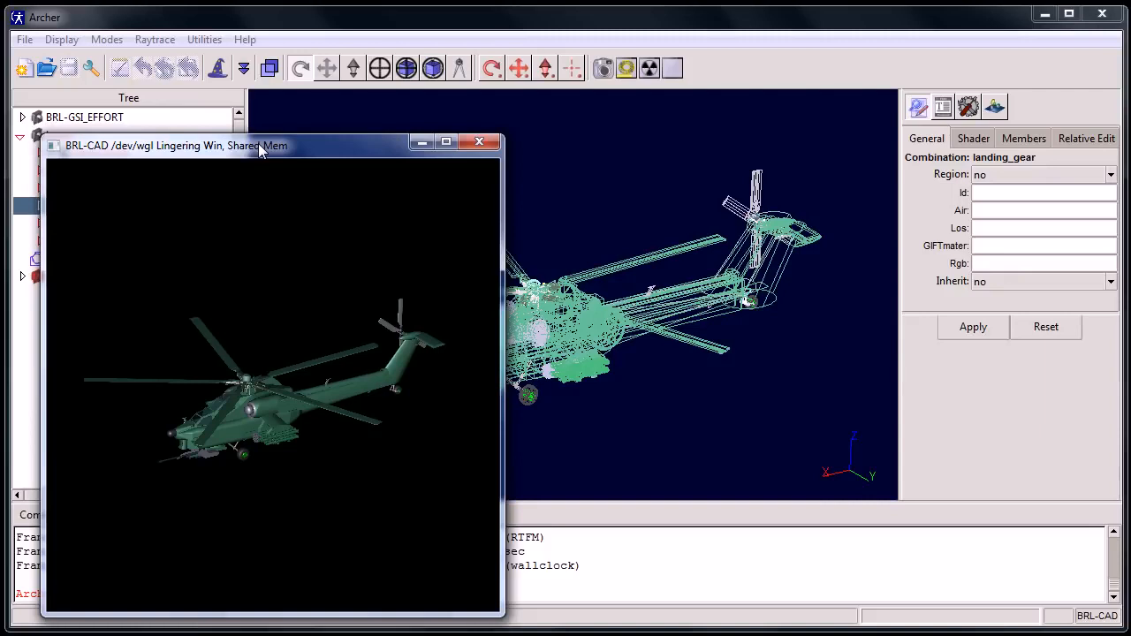
left_click_drag(264, 144, 319, 102)
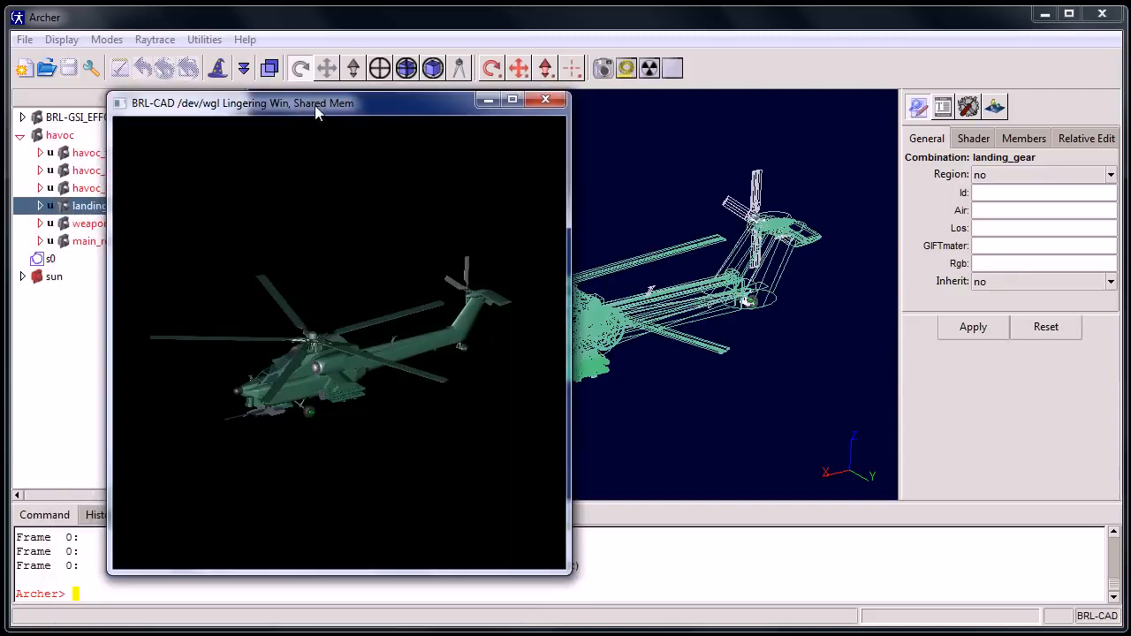
mouse_move(371, 246)
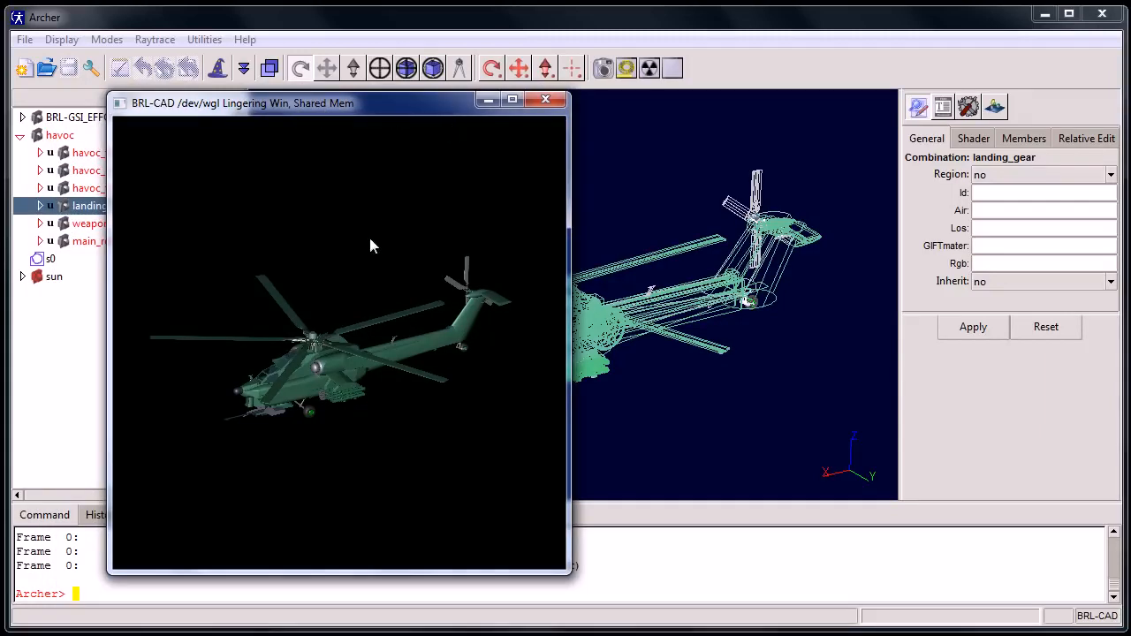
mouse_move(327, 345)
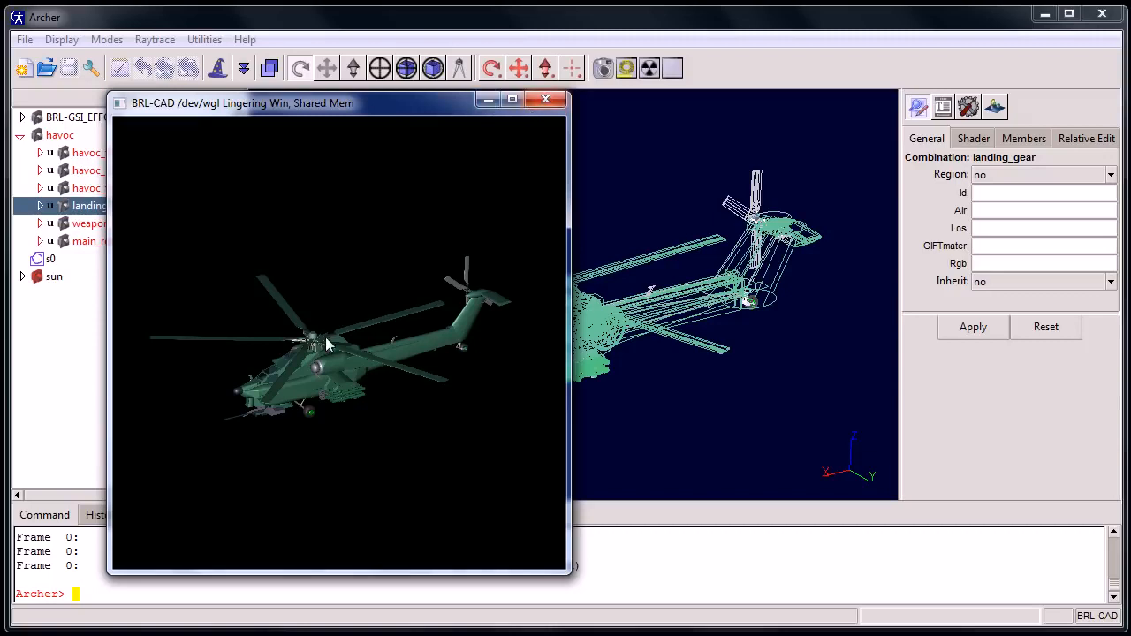
mouse_move(547, 103)
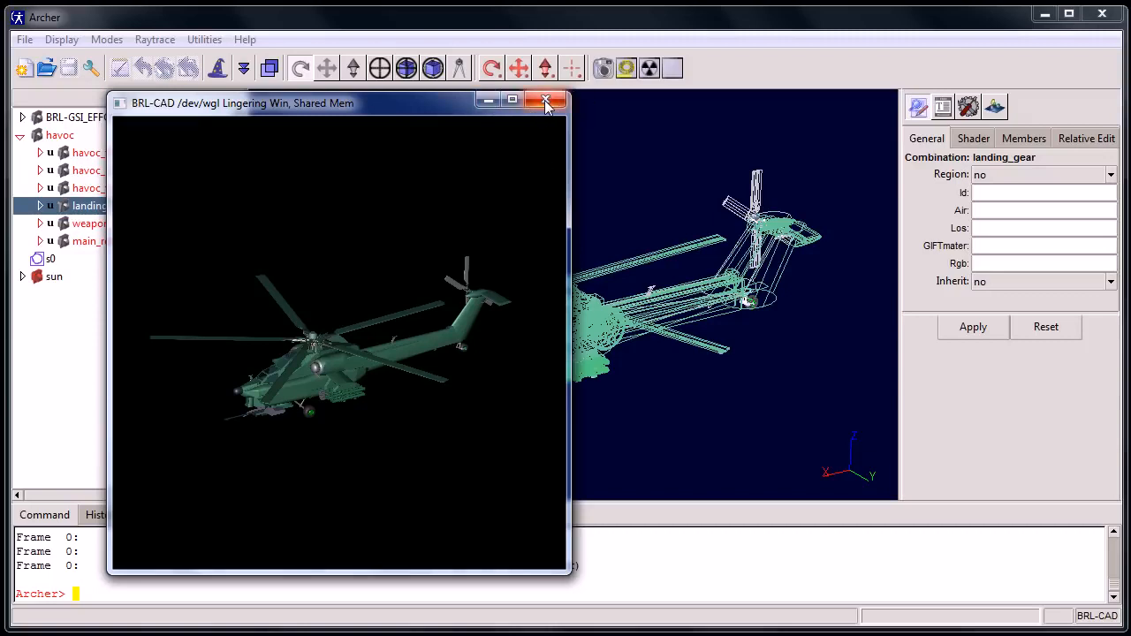
left_click(546, 99)
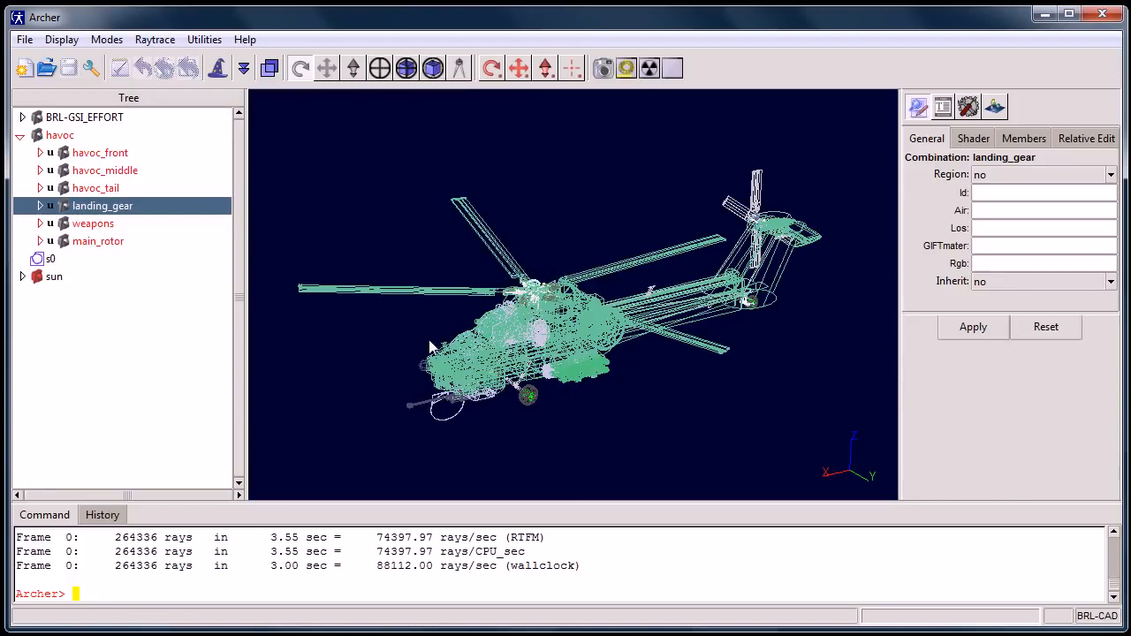
Step: Turn havoc off, wireframe only t_lgear_axle and t_lgear_rim, raytrace them and close the render
right_click(103, 205)
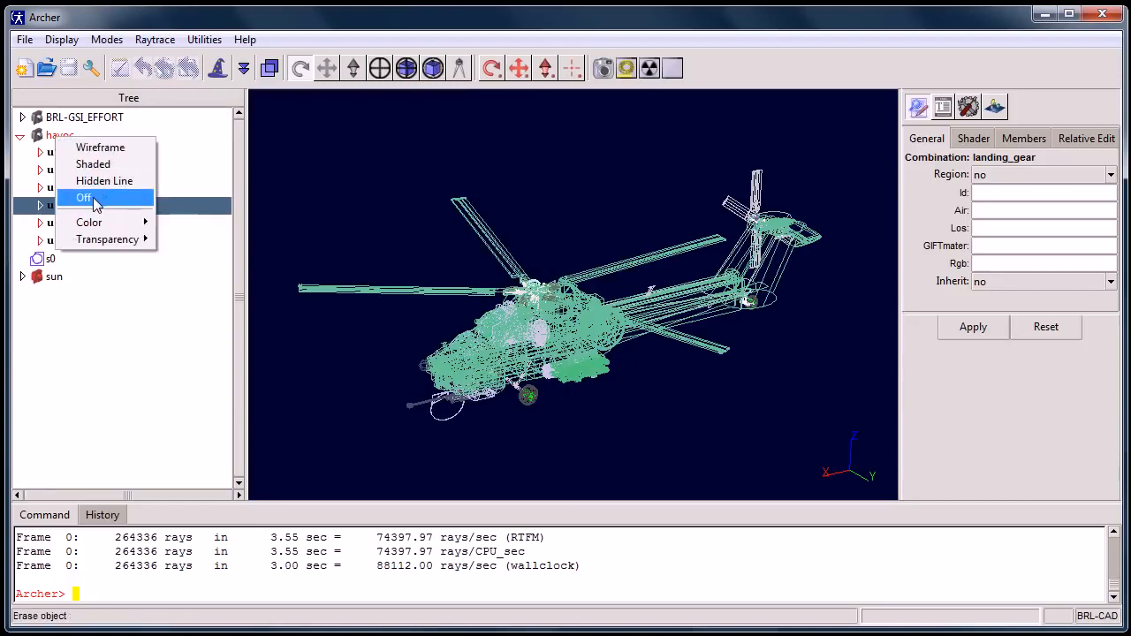
left_click(84, 198)
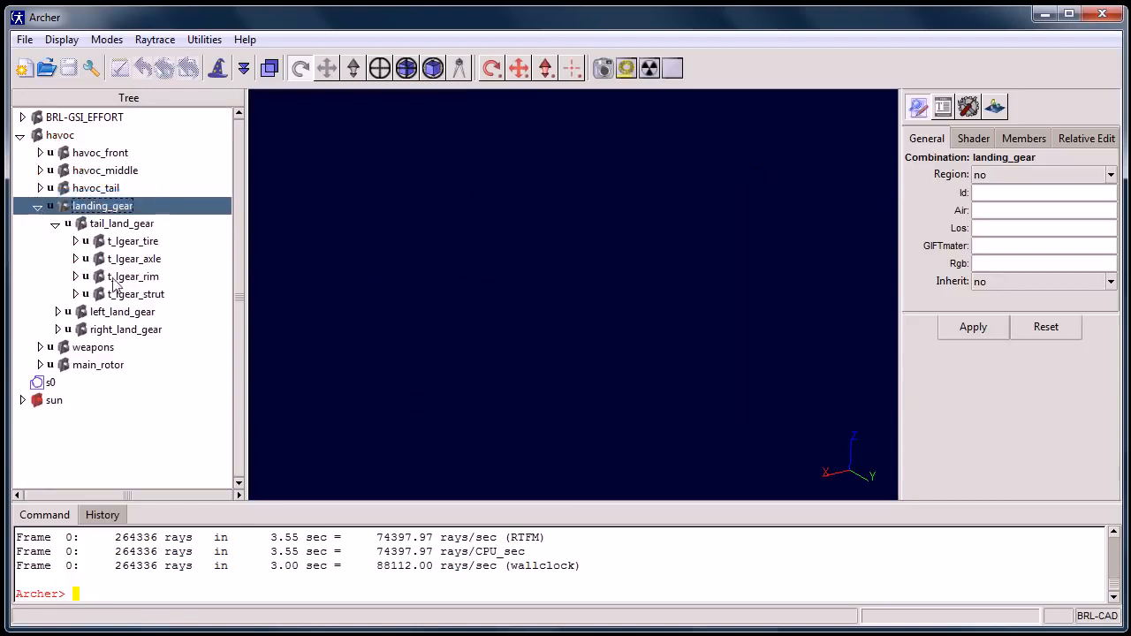
right_click(132, 258)
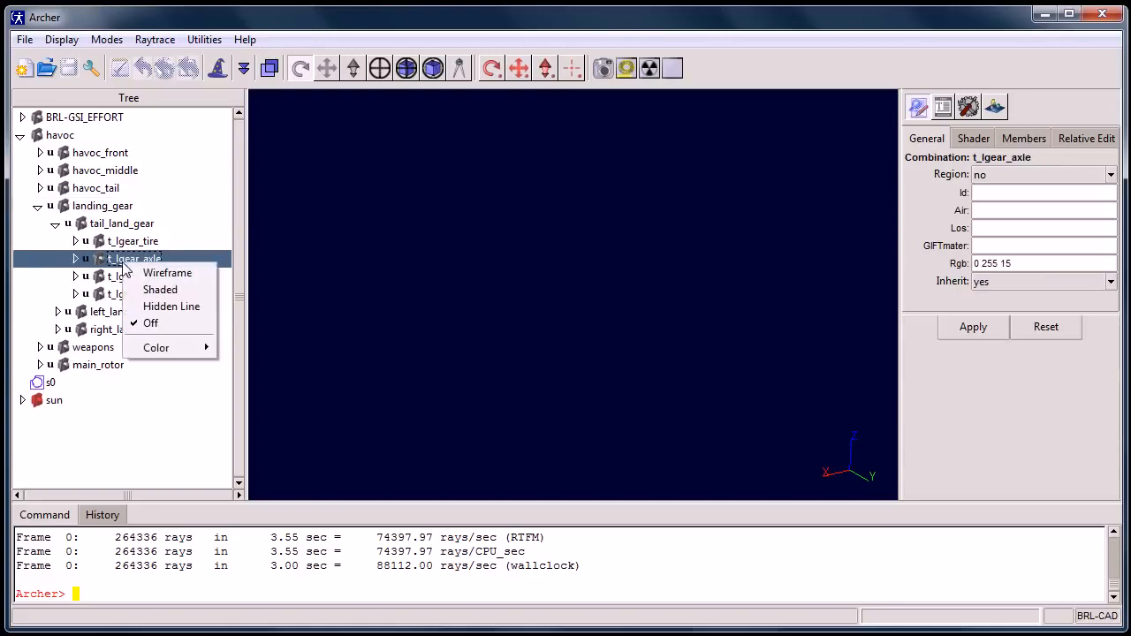
left_click(166, 272)
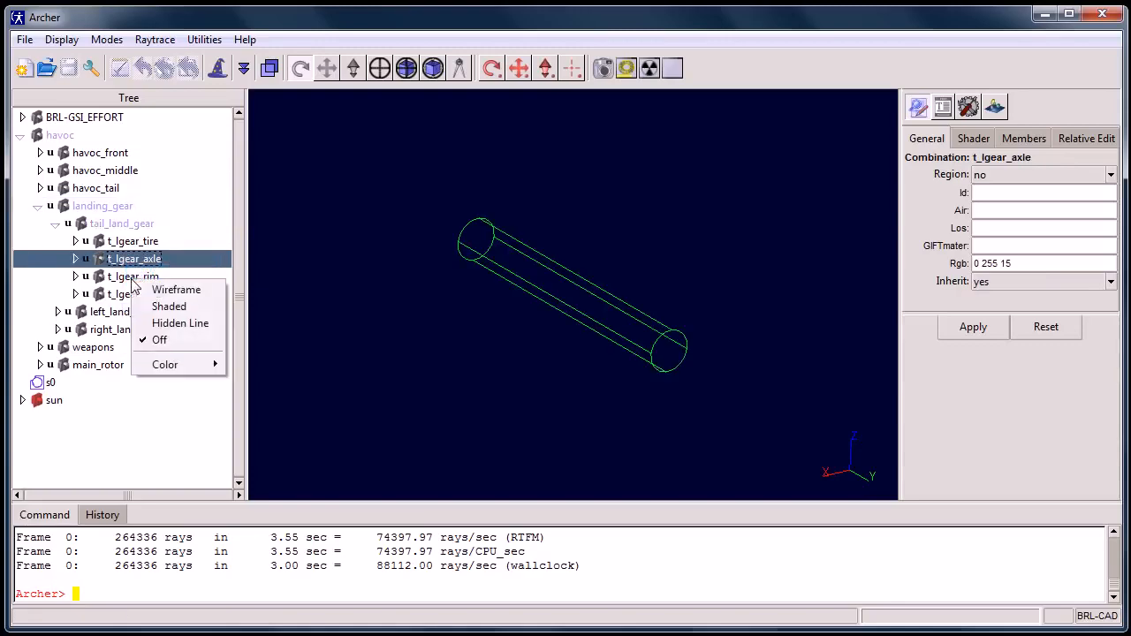
left_click(177, 290)
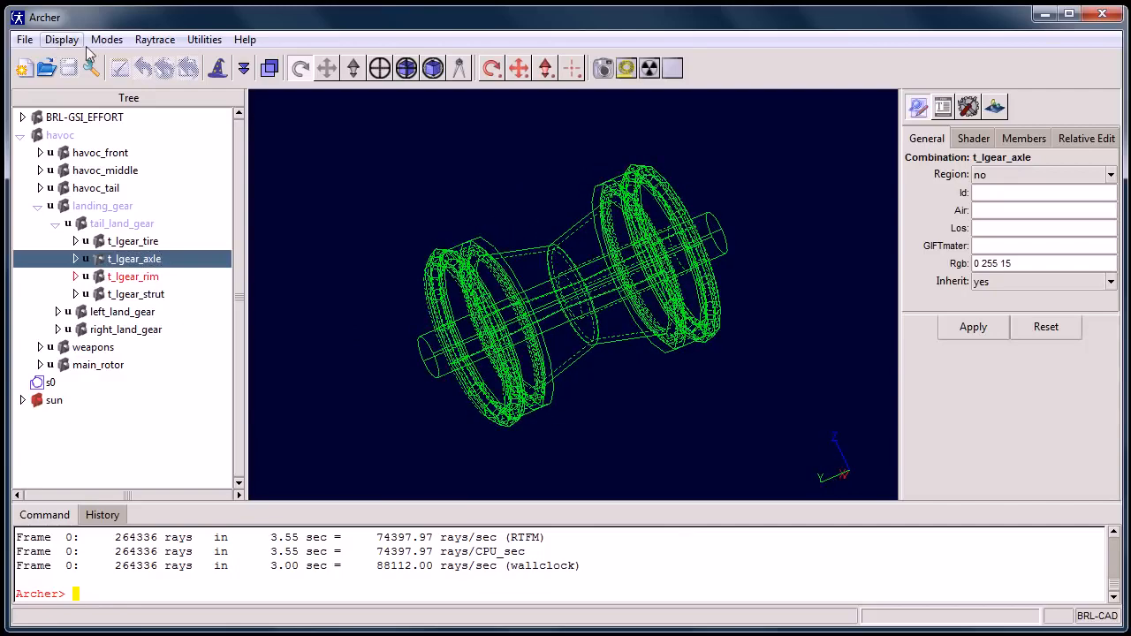
left_click(155, 39)
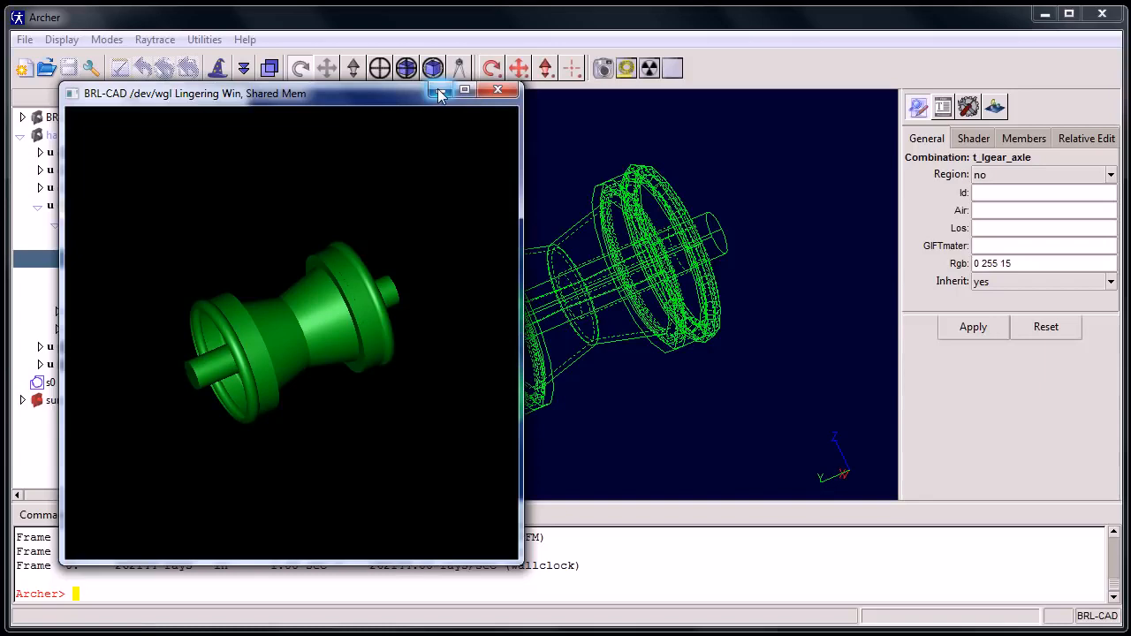
left_click(498, 90)
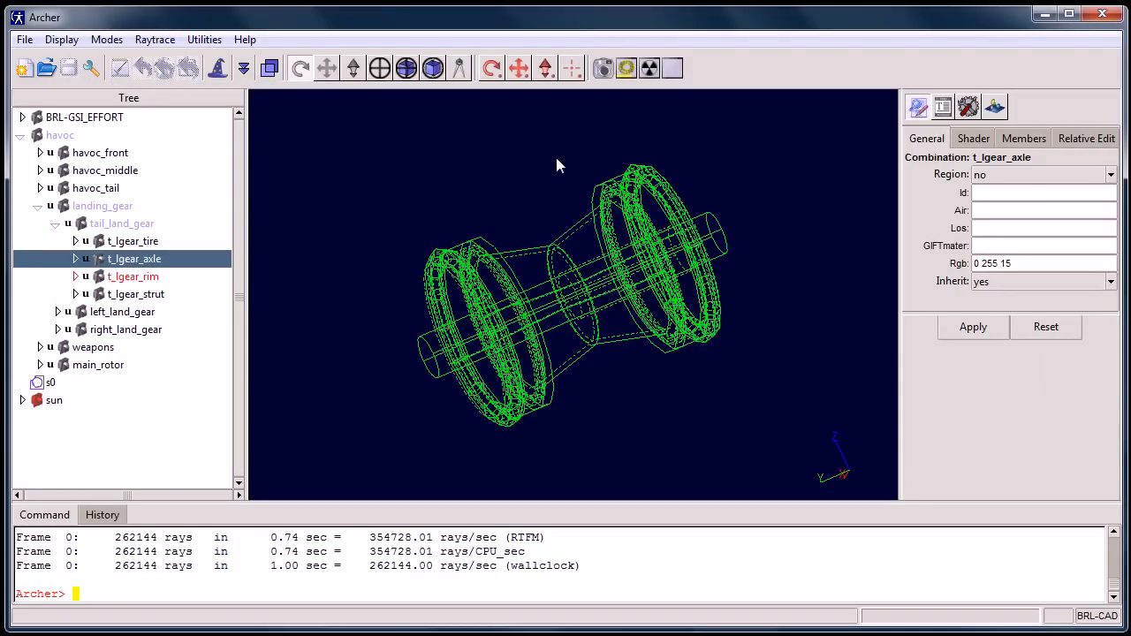
mouse_move(1085, 27)
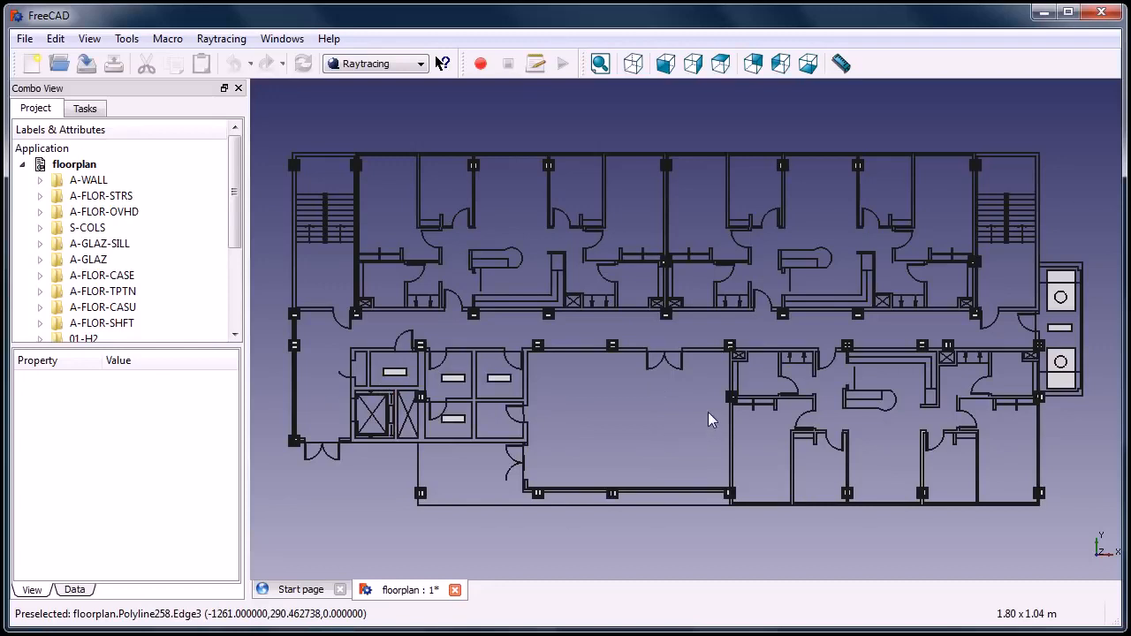
mouse_move(591, 399)
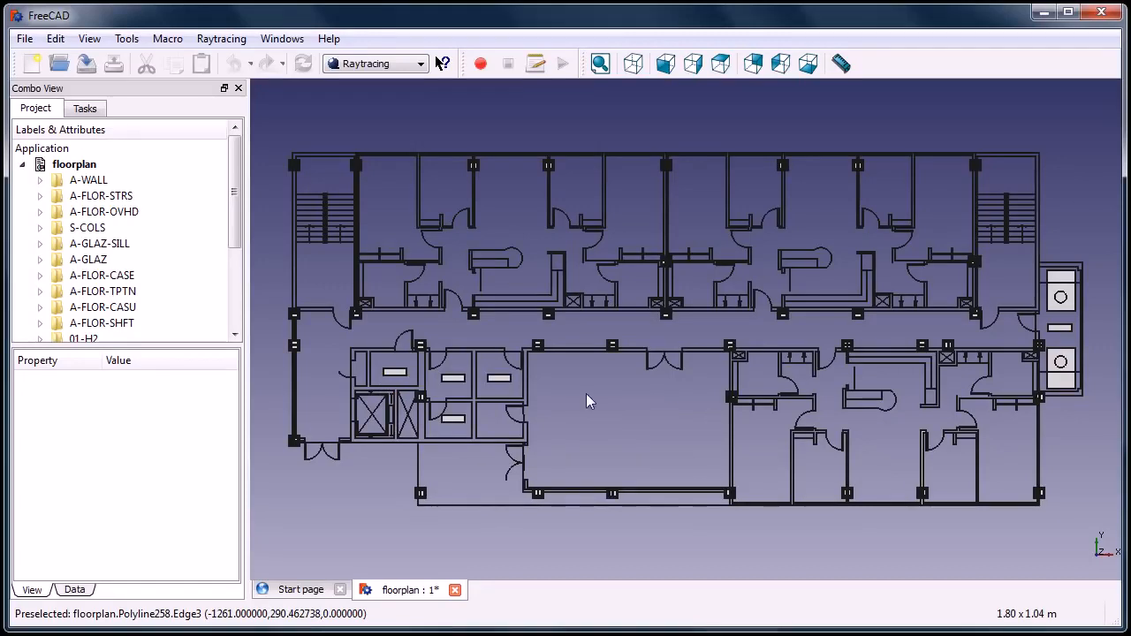
mouse_move(676, 110)
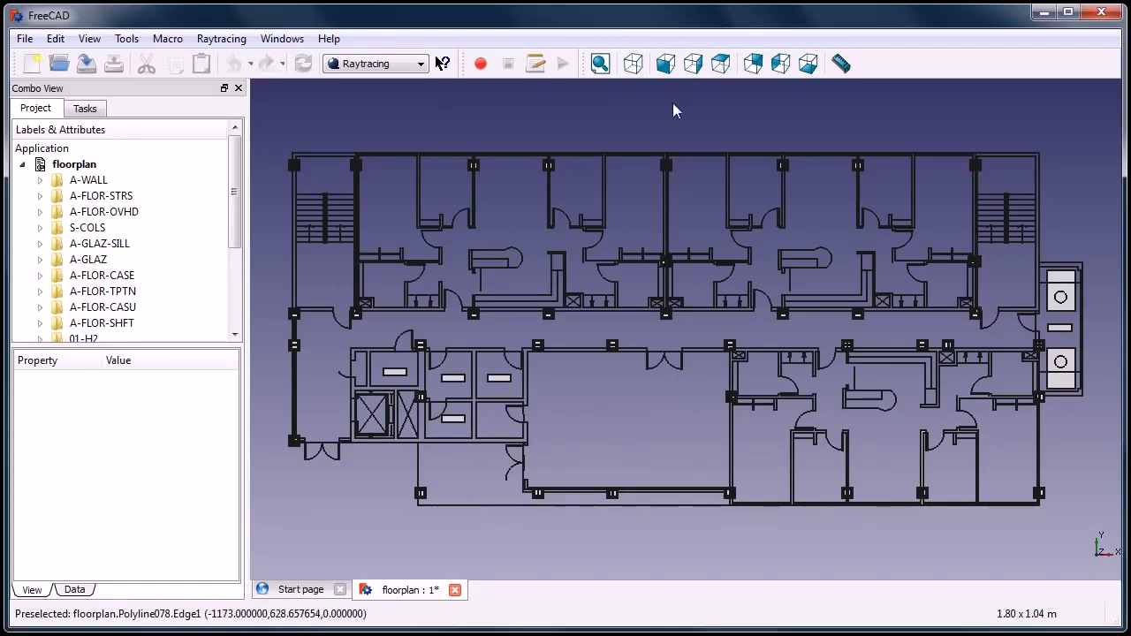
left_click(633, 63)
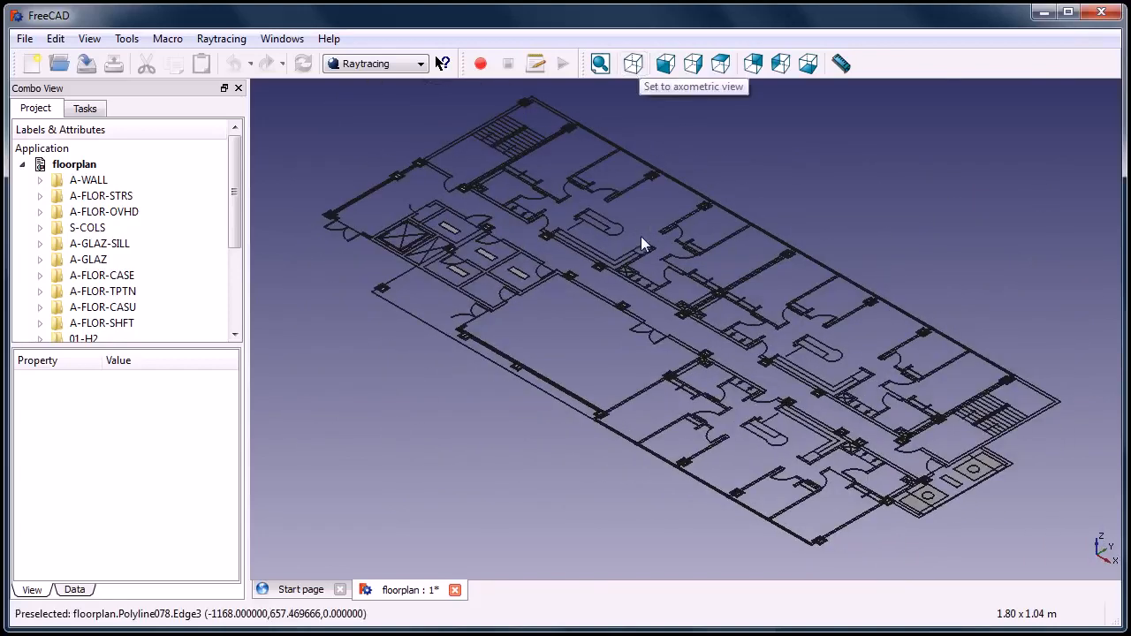
left_click(721, 64)
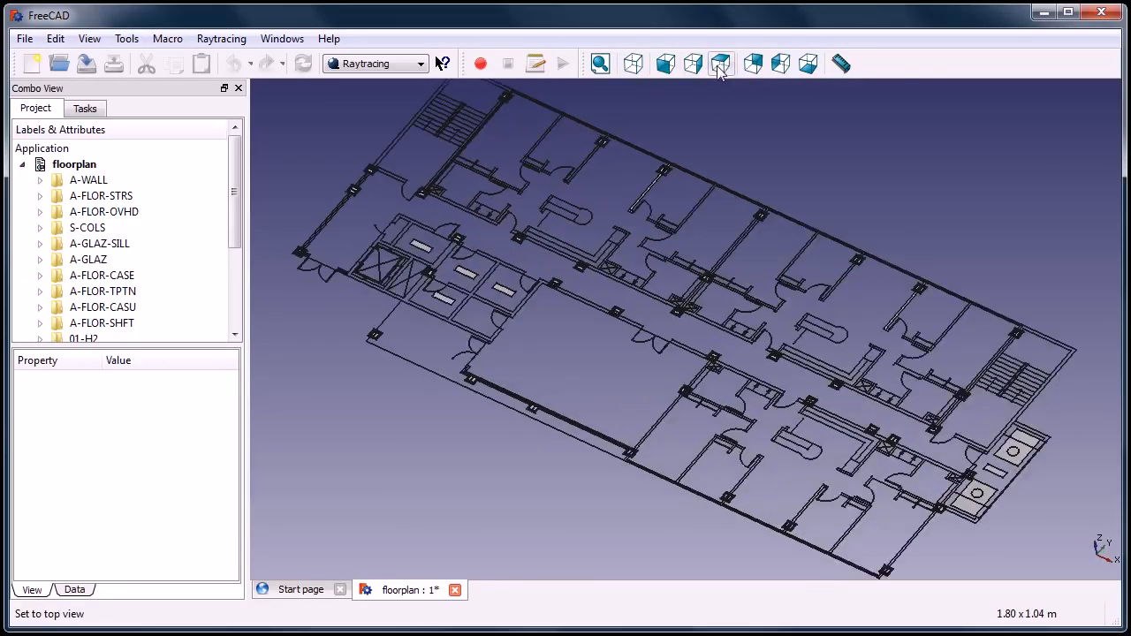
left_click(721, 64)
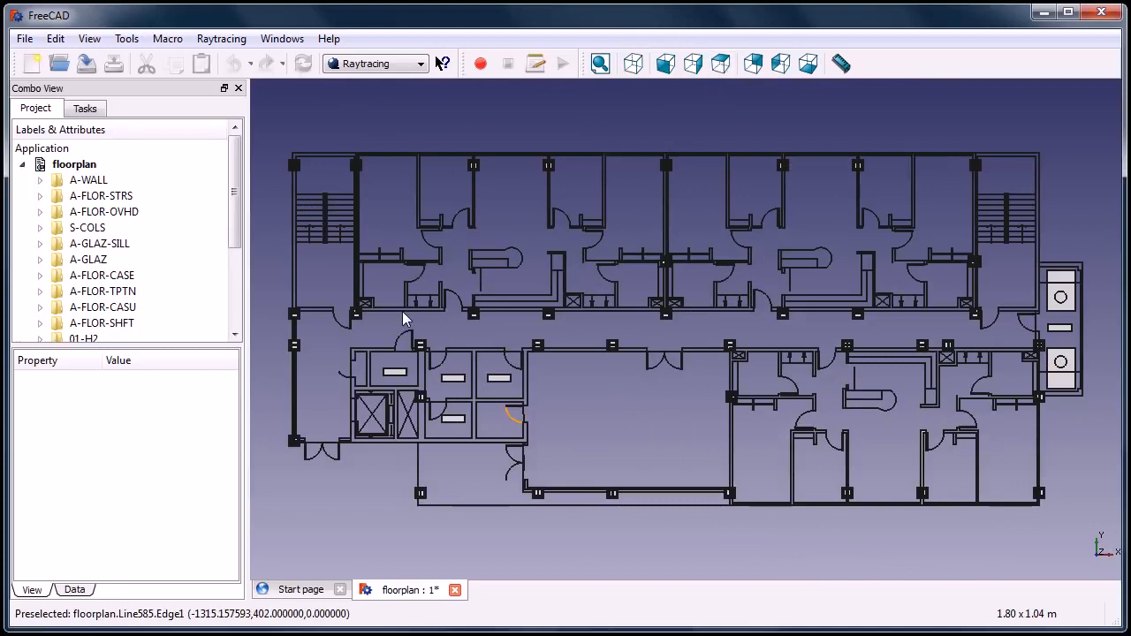
mouse_move(457, 131)
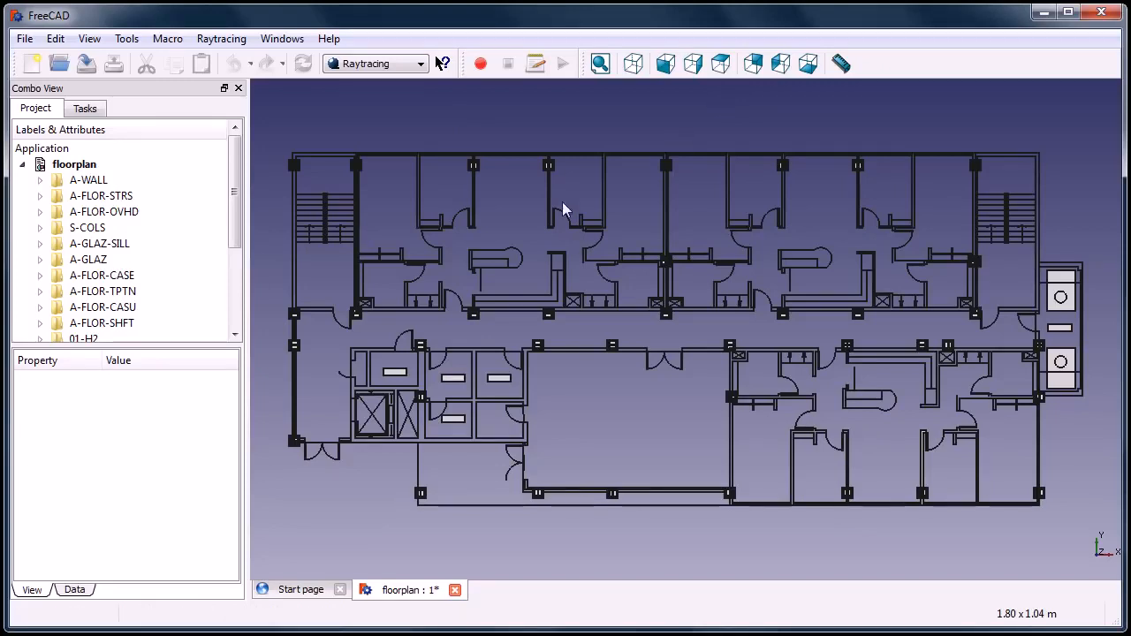
mouse_move(1043, 14)
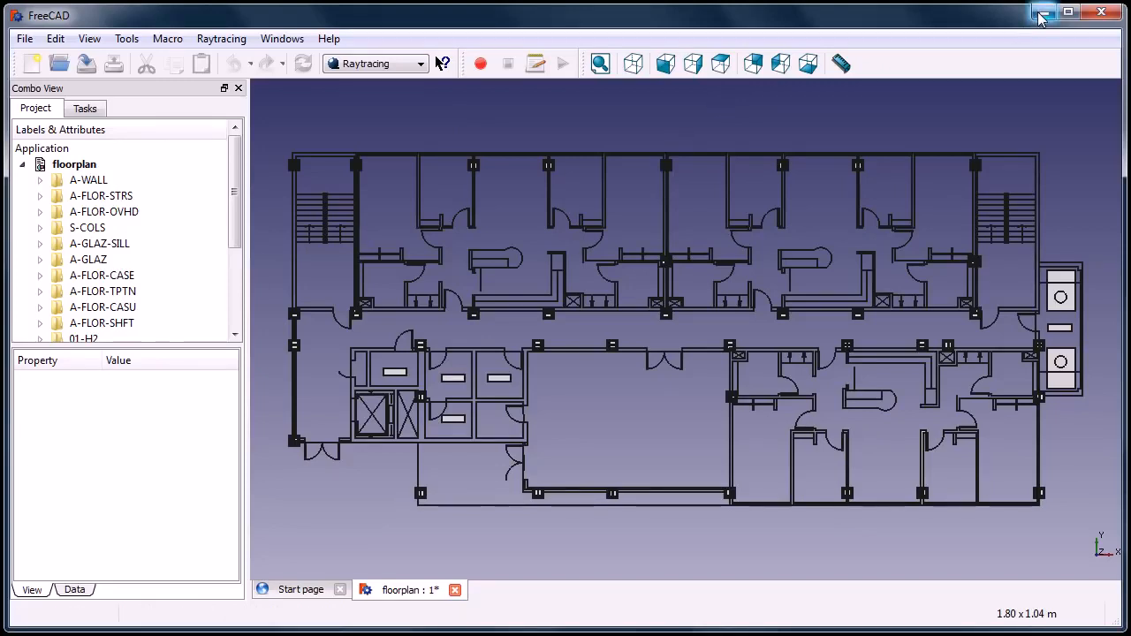
mouse_move(1043, 14)
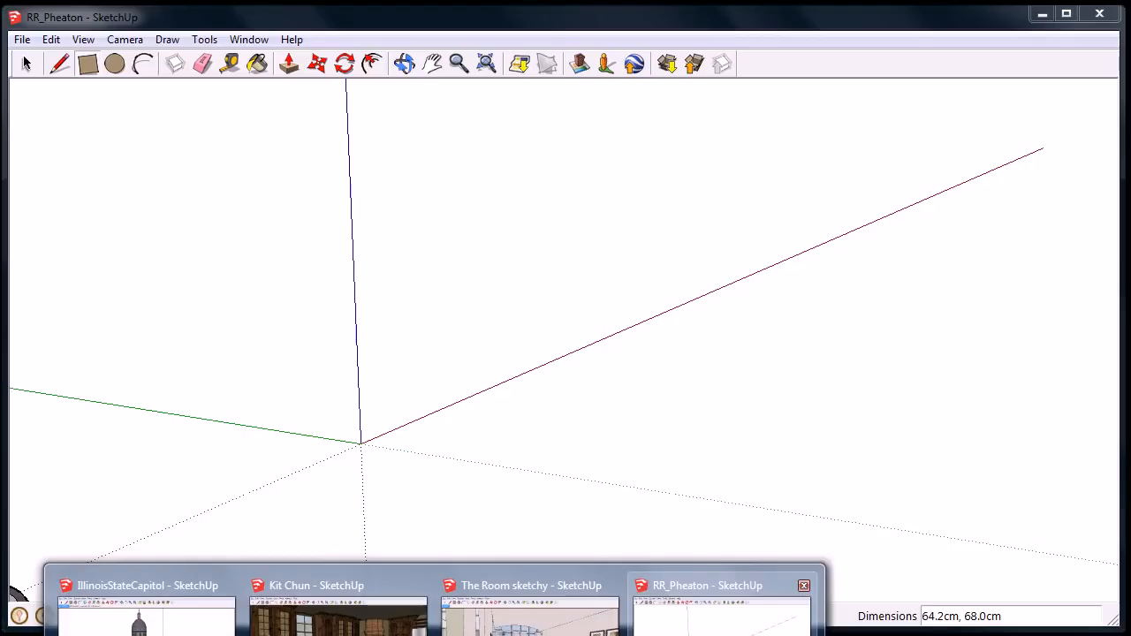
Step: Bring up the empty RR_Pheaton model and Push/Pull a rectangle into a solid box
left_click(88, 63)
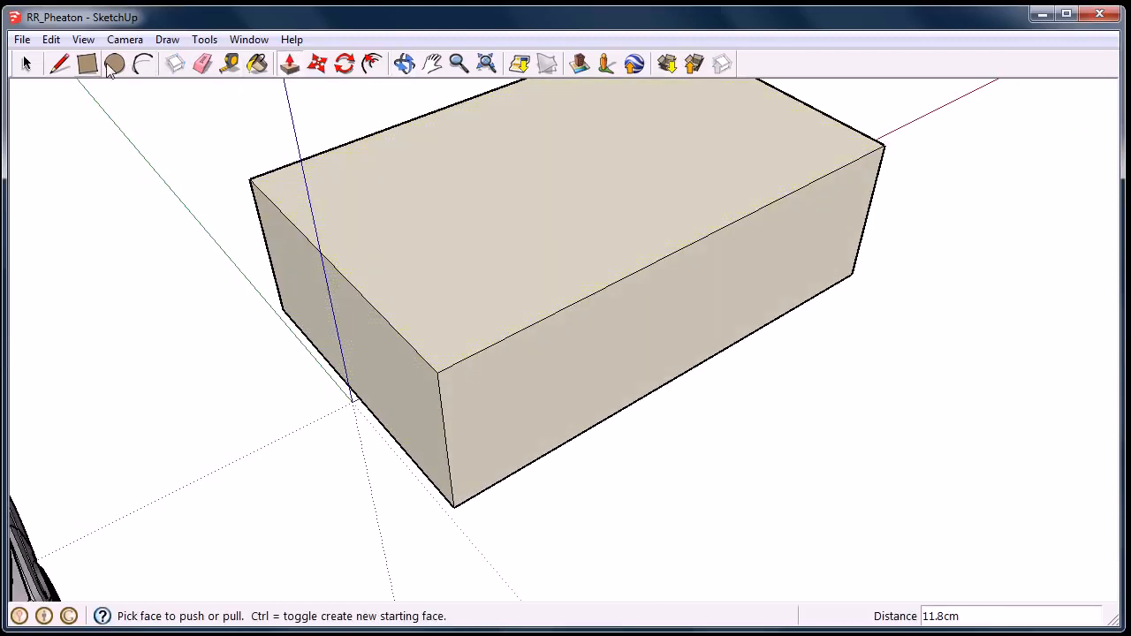
left_click(115, 64)
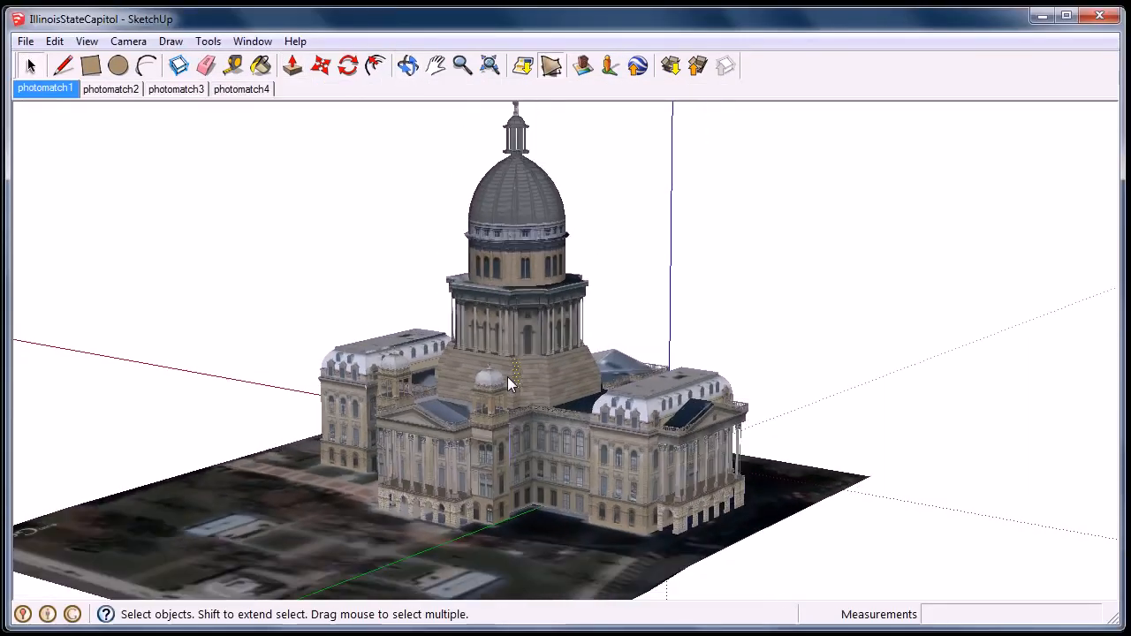
Step: Orbit the Capitol model and cycle through scenes photomatch2, photomatch3 and photomatch4
left_click_drag(513, 385, 491, 375)
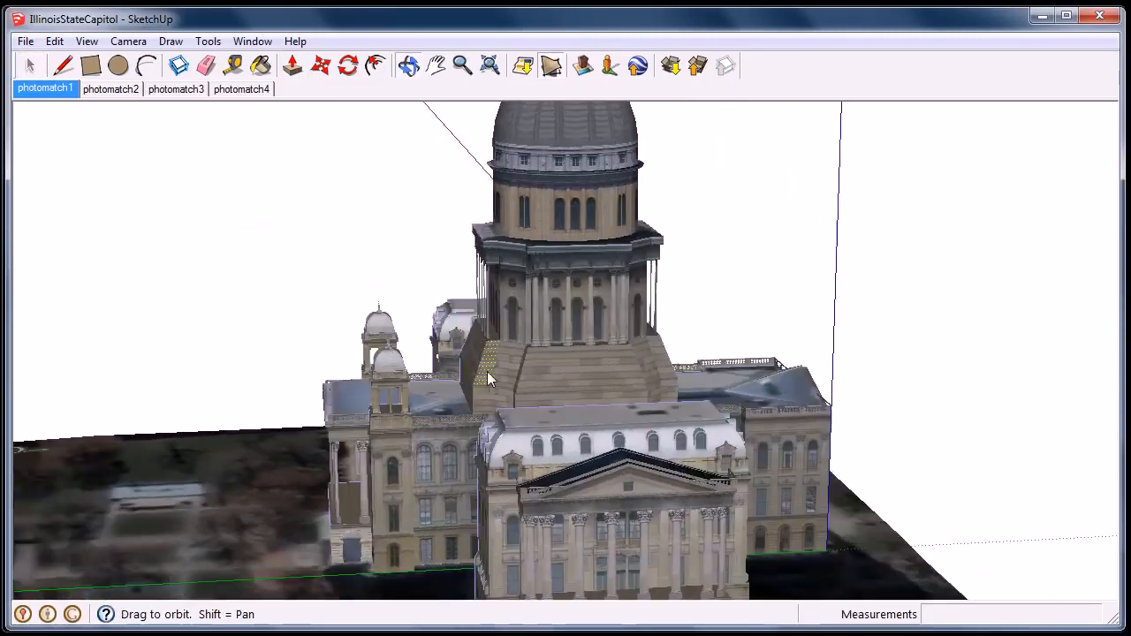
left_click_drag(492, 380, 592, 387)
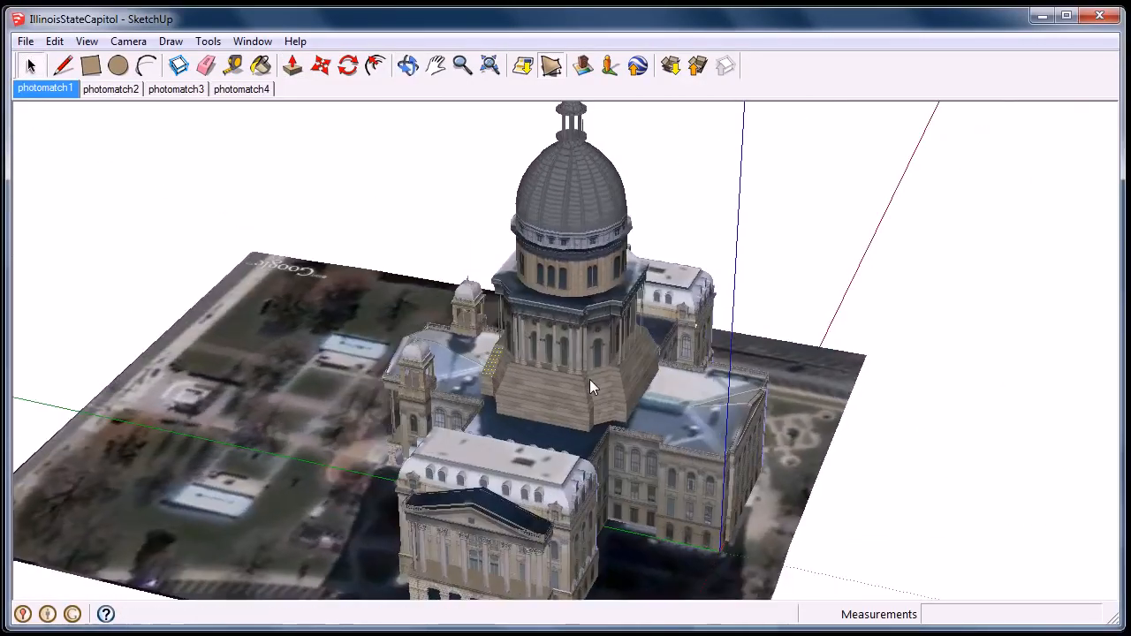
left_click_drag(593, 389, 583, 345)
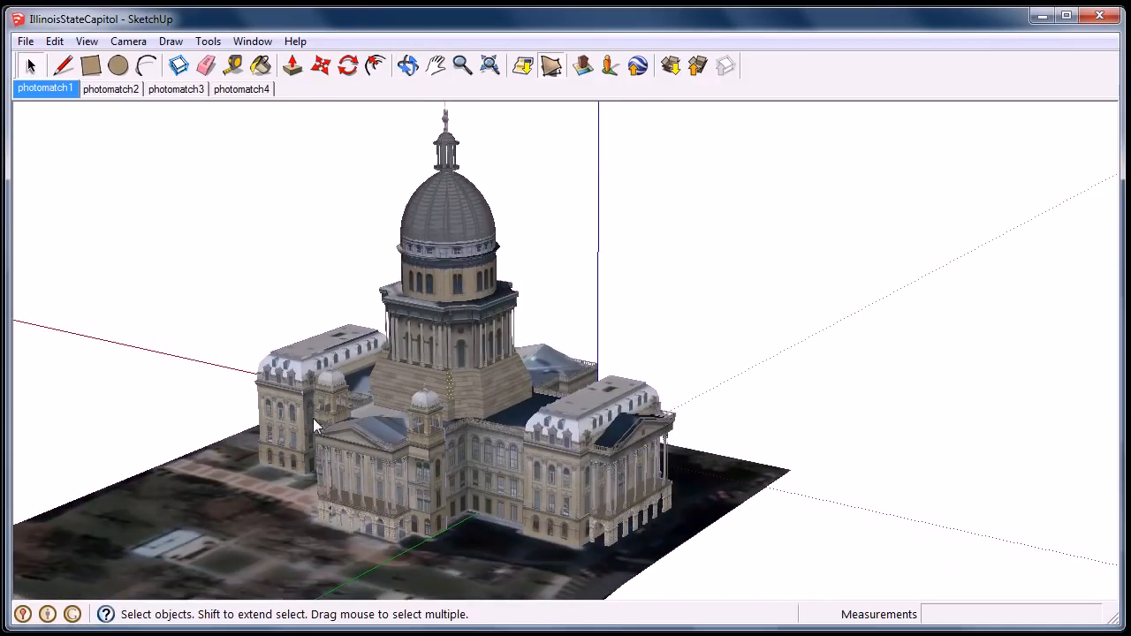
mouse_move(106, 95)
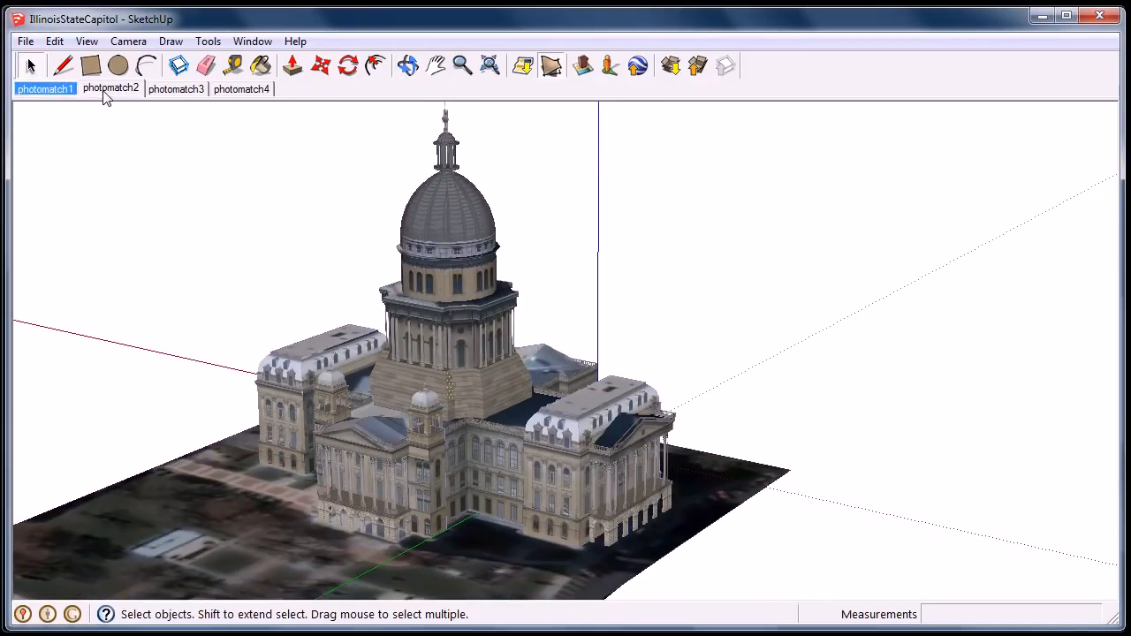
left_click(110, 88)
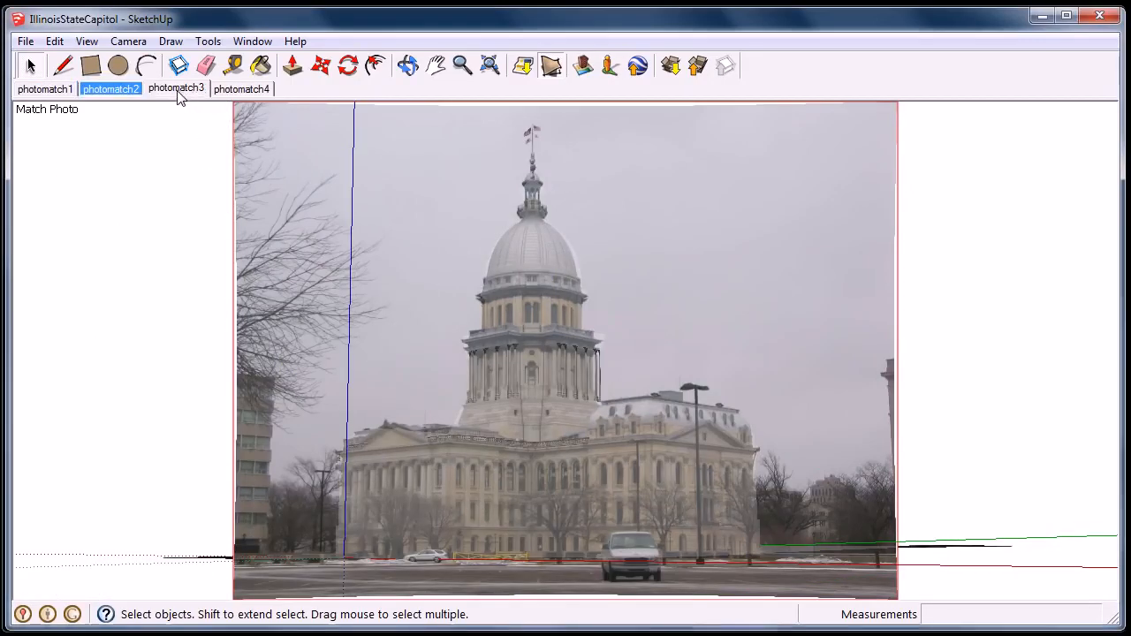
left_click(177, 88)
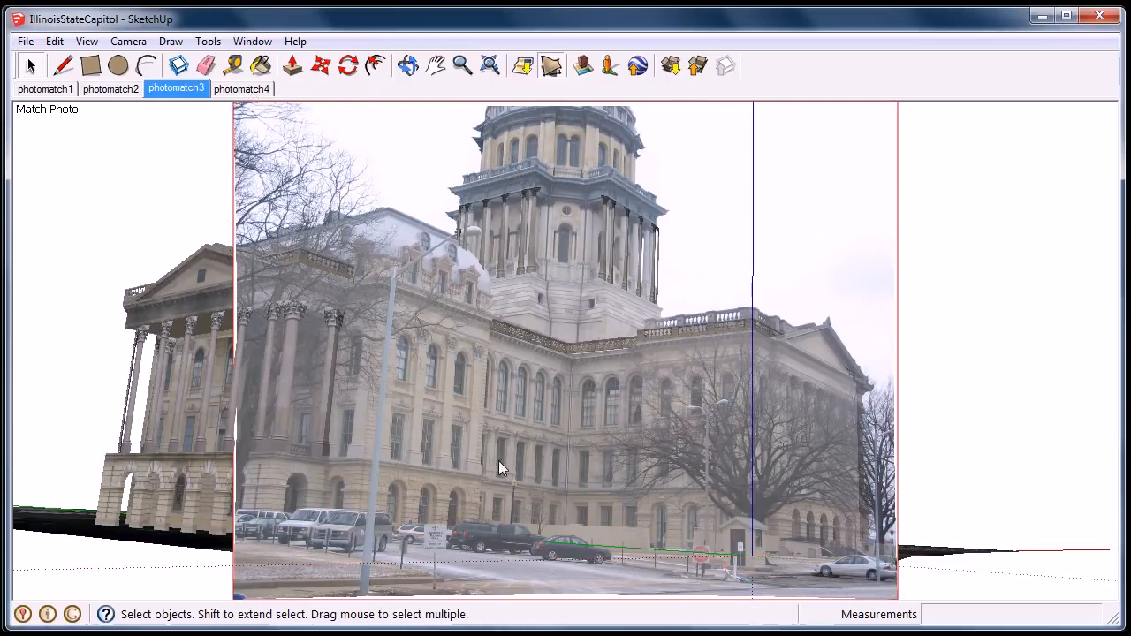
mouse_move(387, 272)
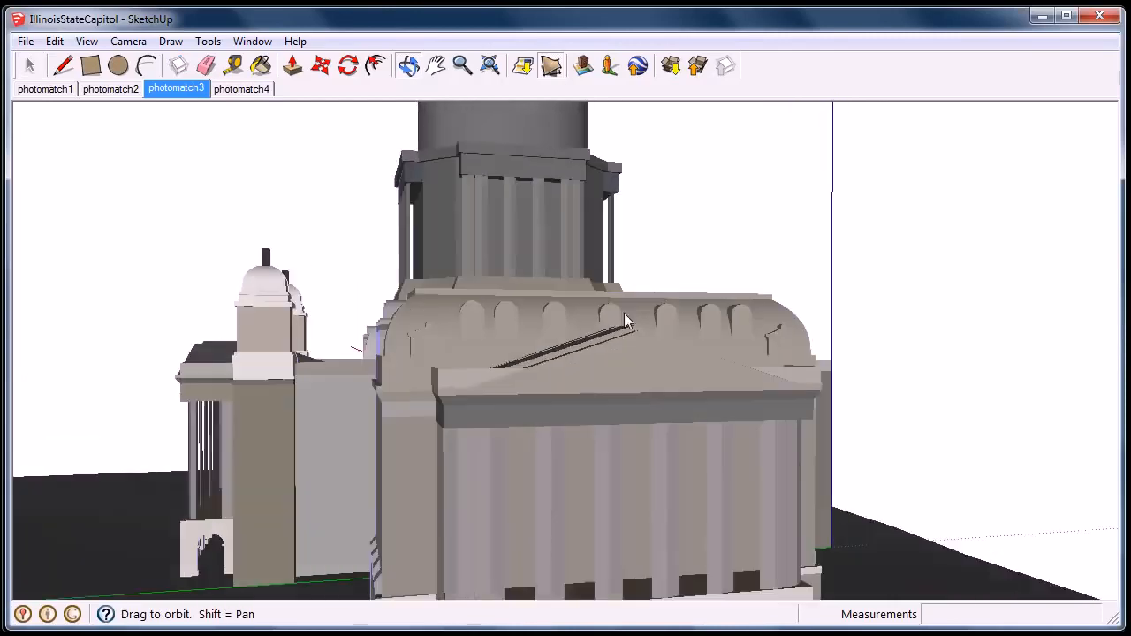
left_click(243, 89)
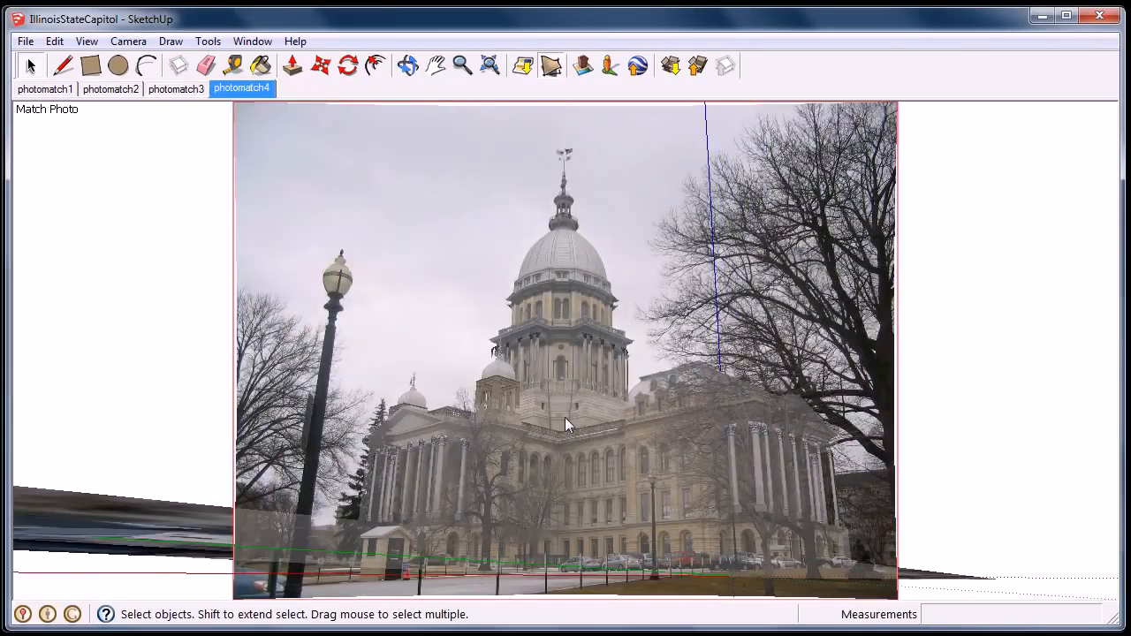
mouse_move(1028, 26)
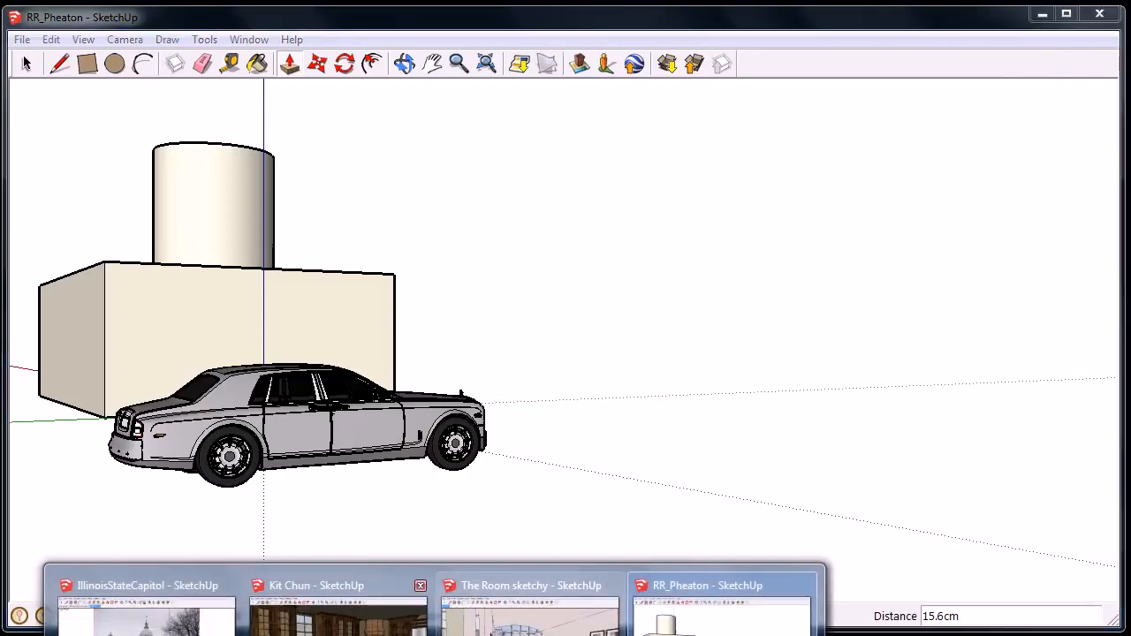
Step: Load The Room sketchy interior and walk at eye level through the furnished bedroom-office
left_click(336, 601)
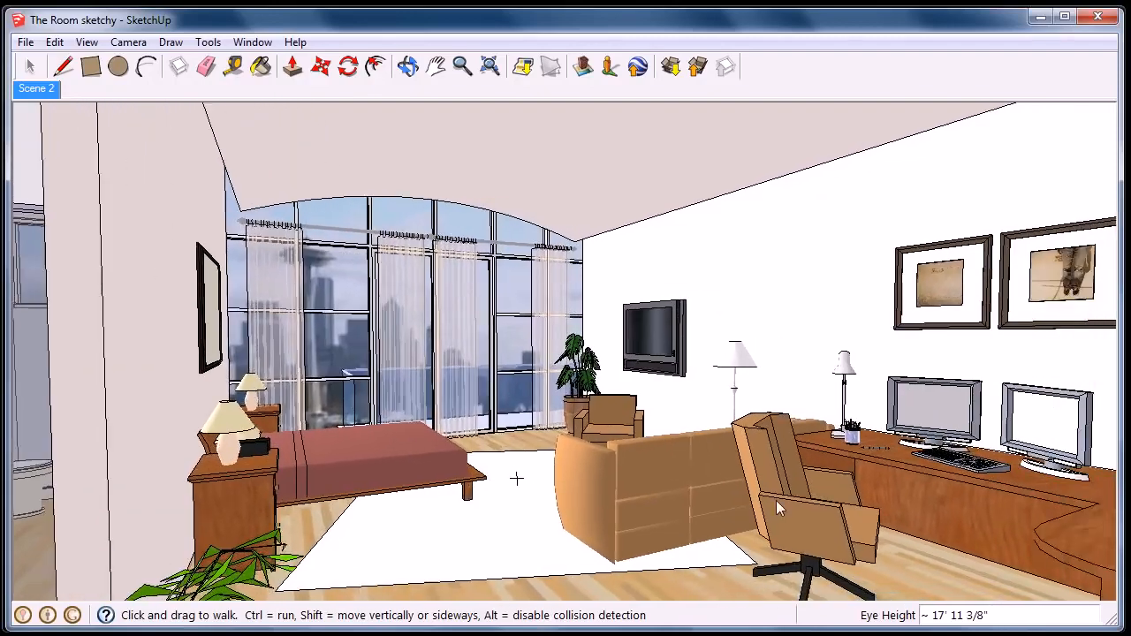
left_click_drag(778, 509, 592, 512)
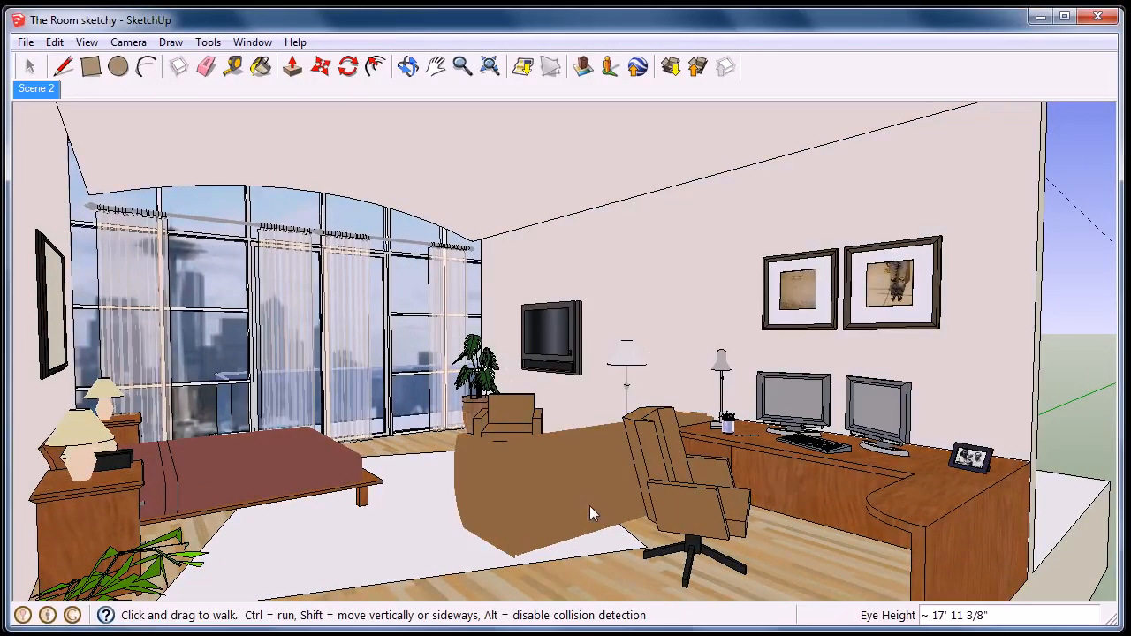
left_click_drag(592, 512, 392, 460)
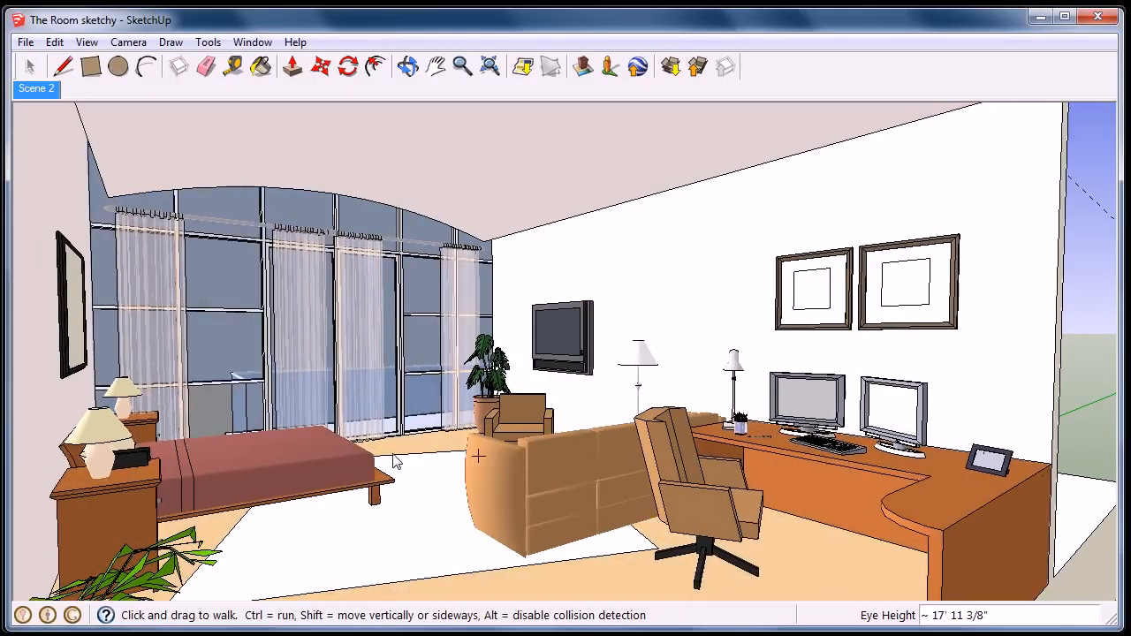